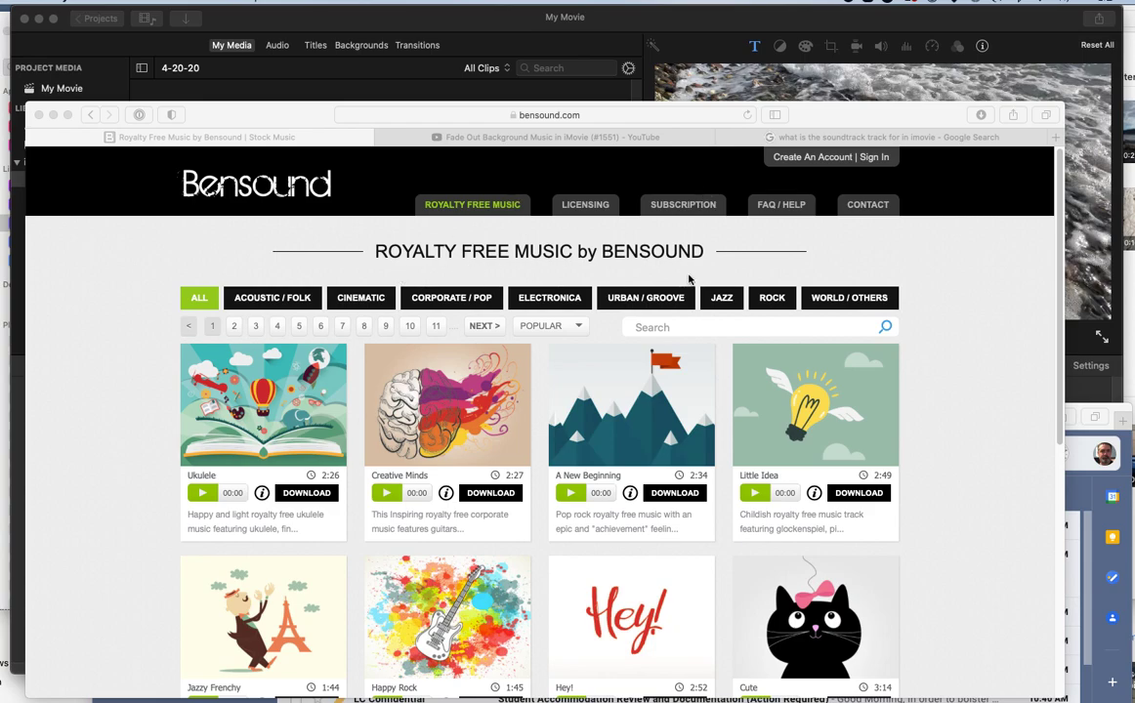
mouse_move(593, 122)
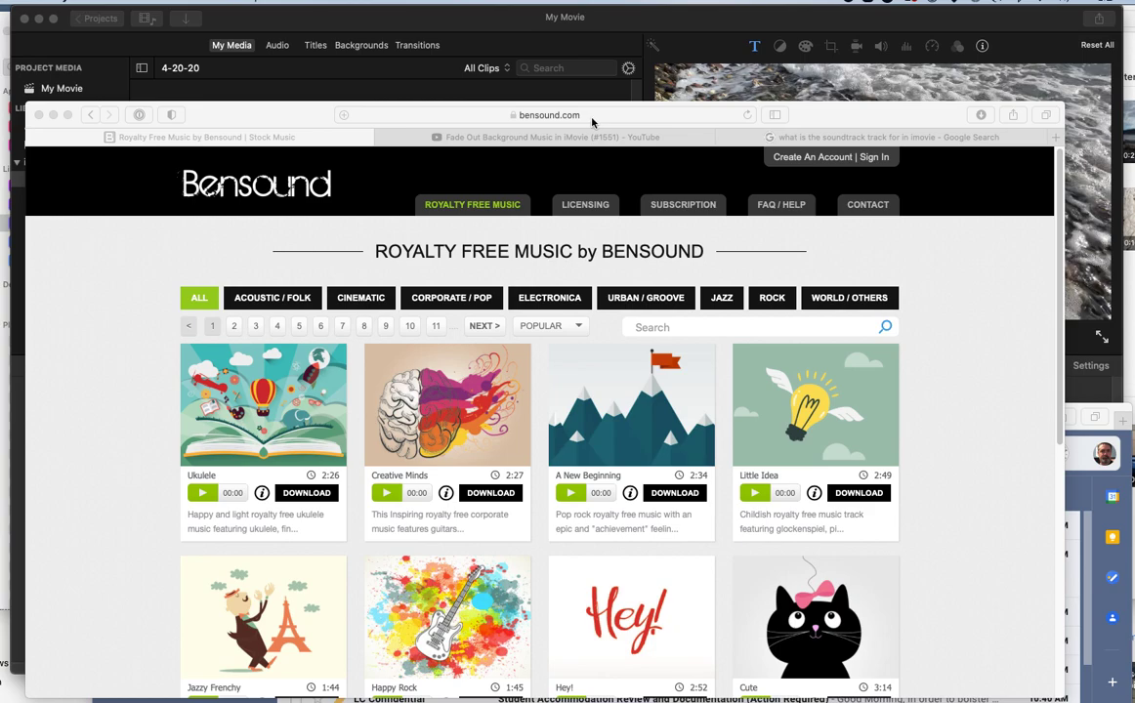
mouse_move(616, 119)
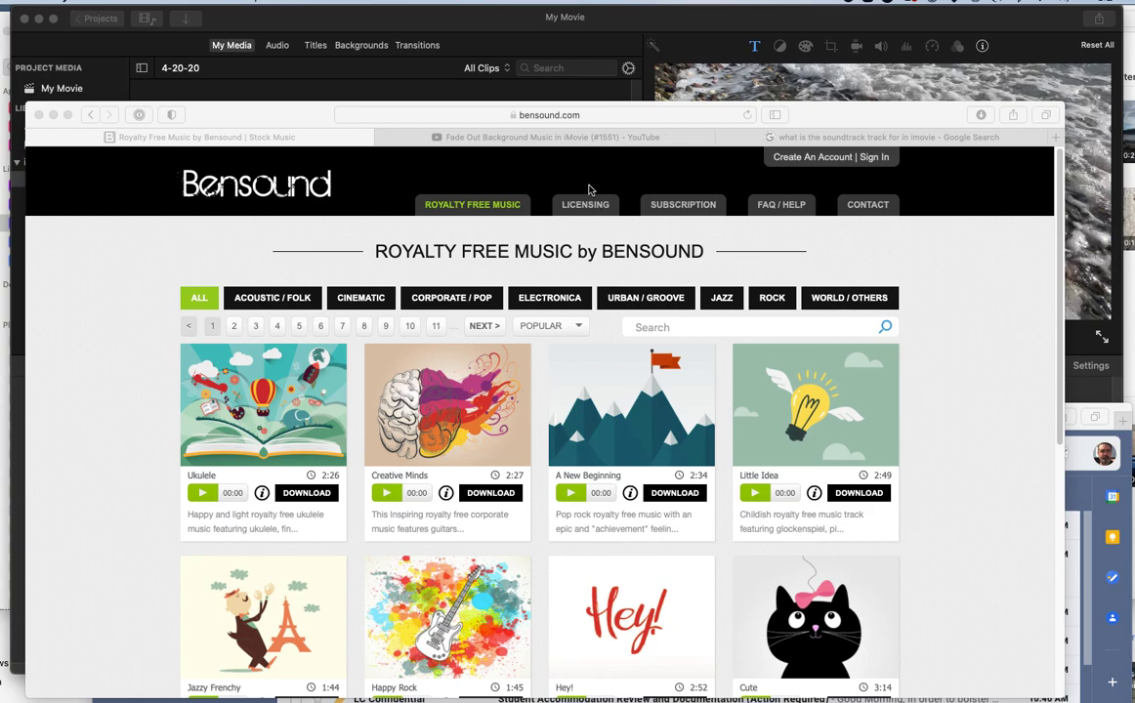
mouse_move(589, 189)
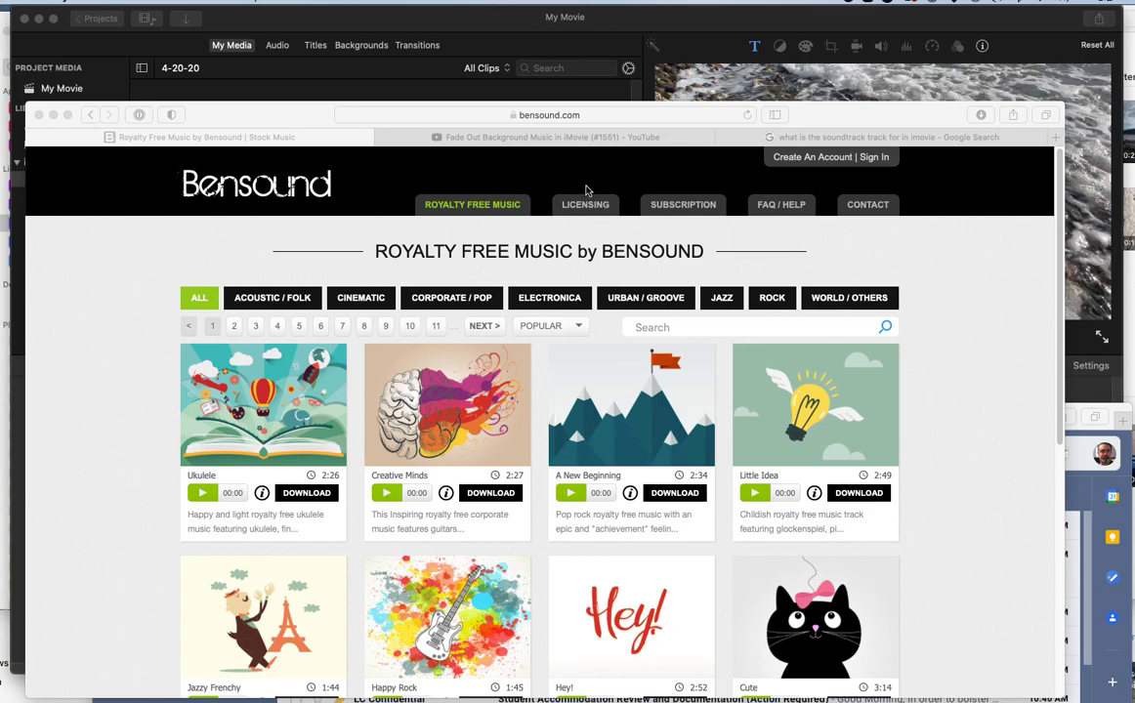
mouse_move(424, 308)
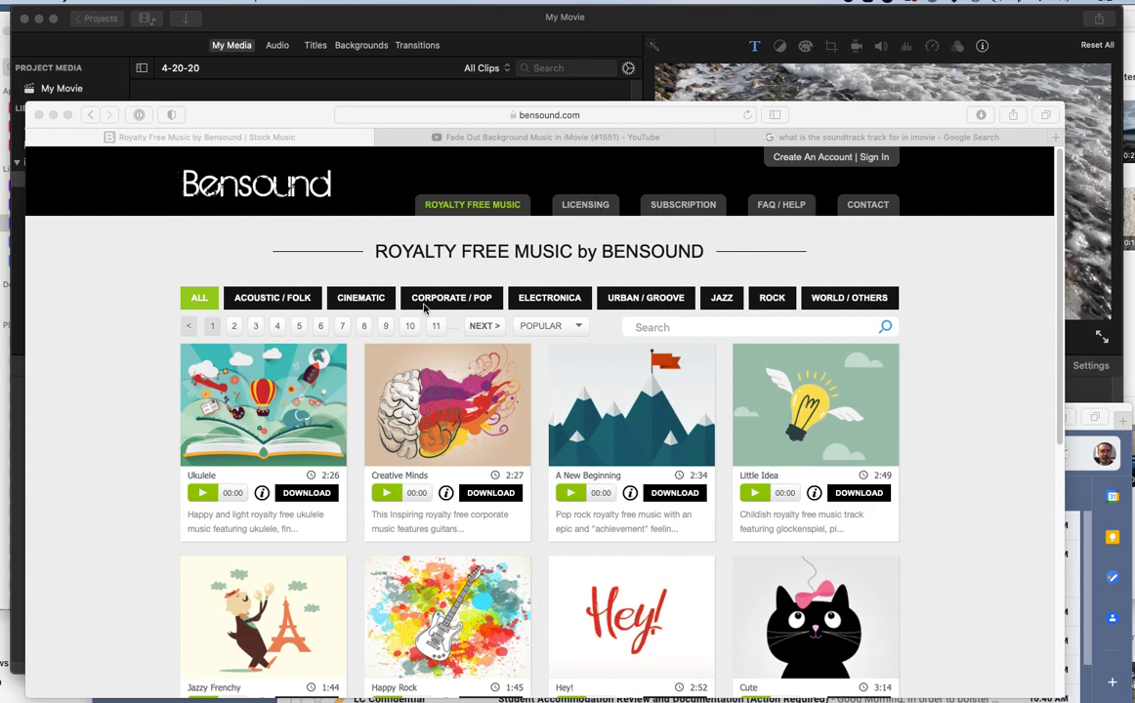
mouse_move(276, 203)
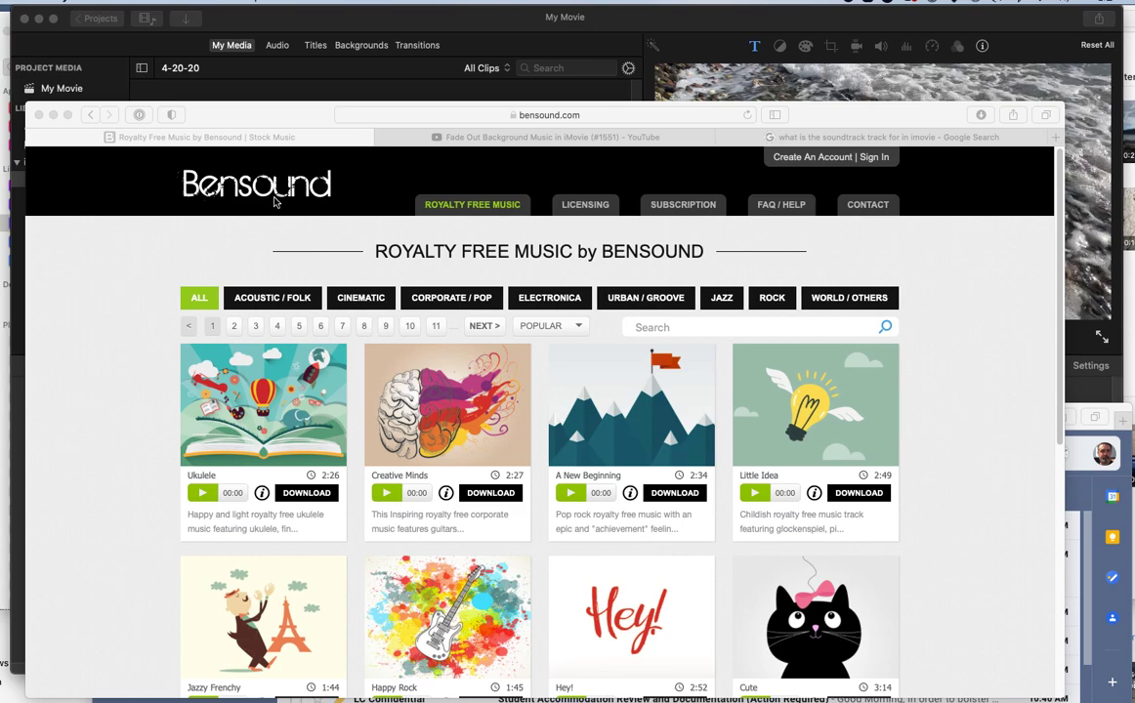
mouse_move(703, 256)
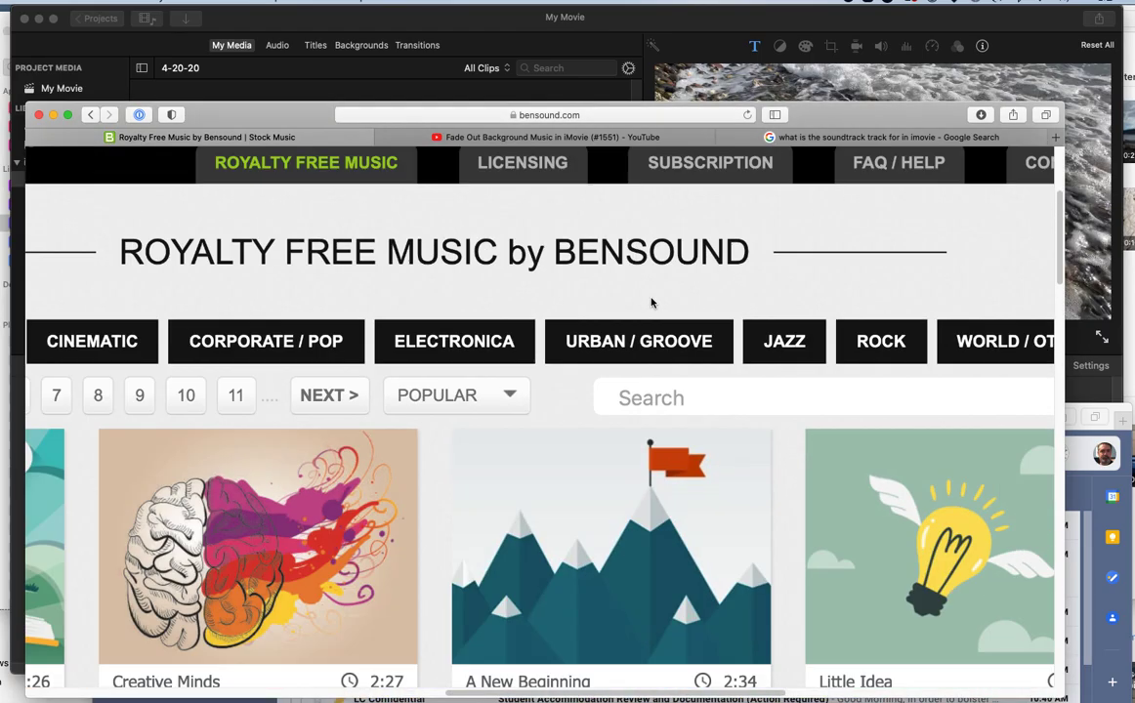
- Scroll through the Bensound music catalogue to reach page 3
scroll(up, 3)
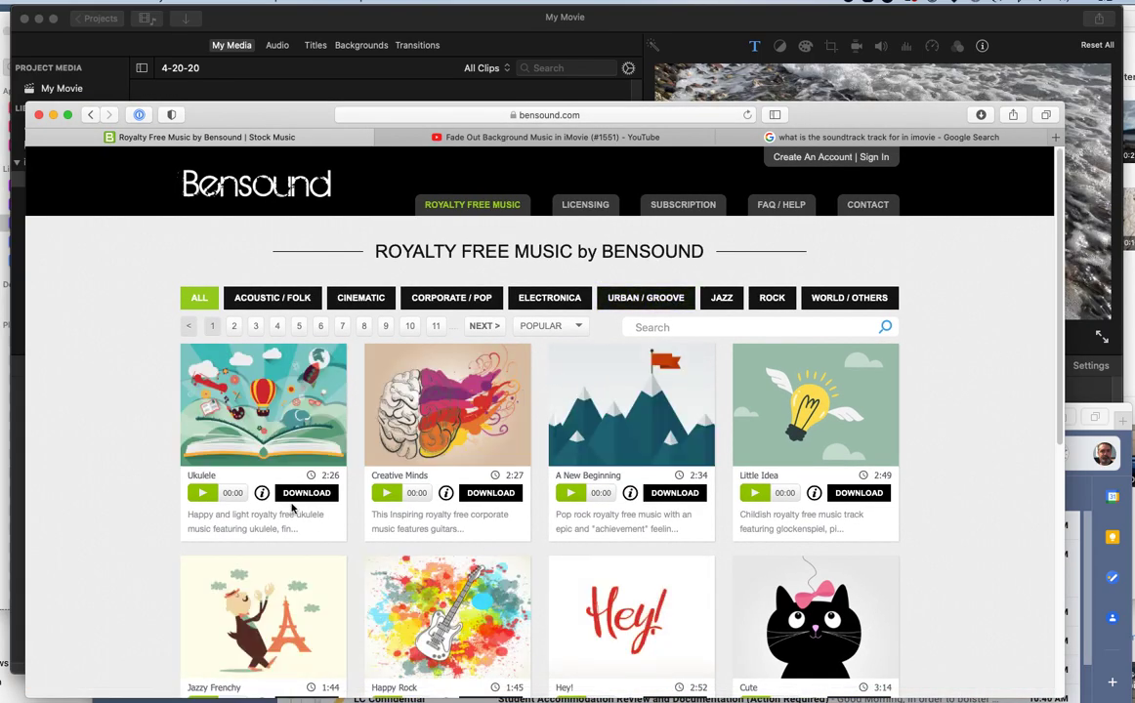
scroll(down, 3)
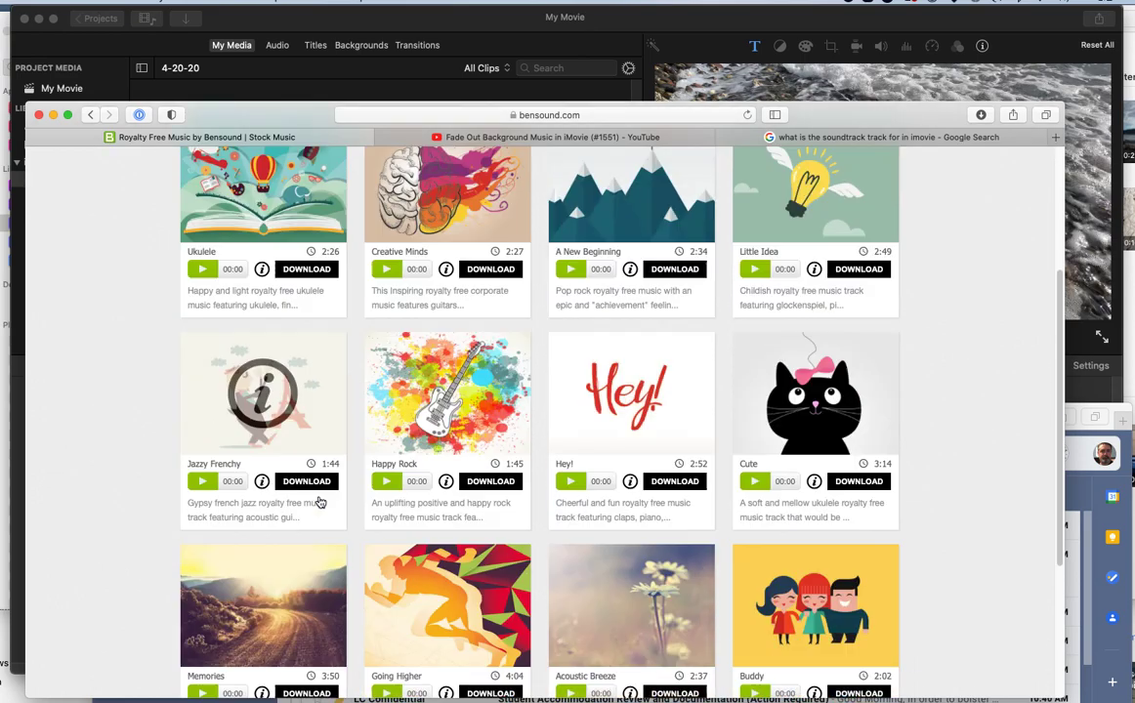
scroll(down, 3)
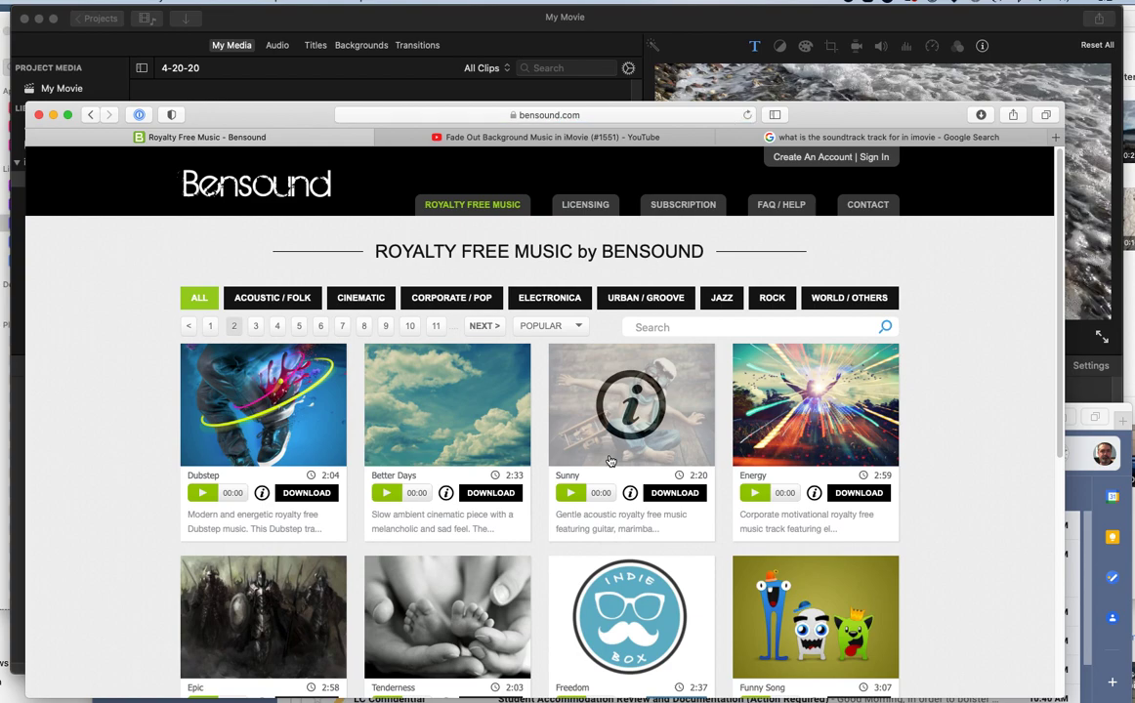
scroll(down, 3)
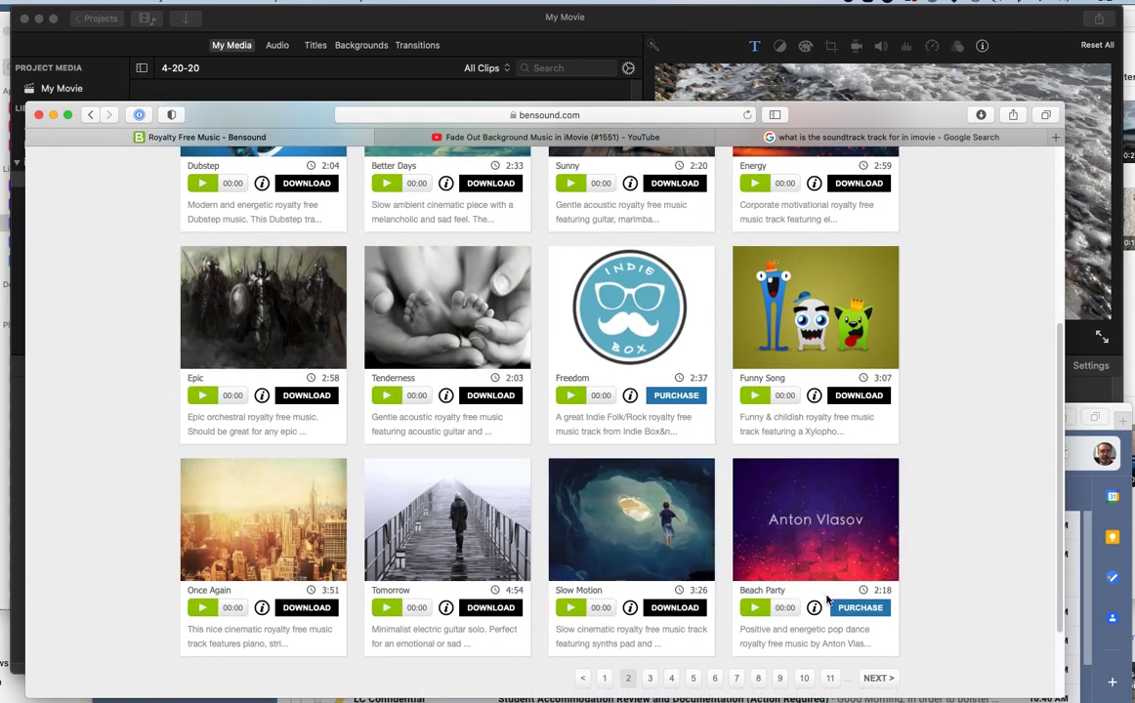
scroll(up, 3)
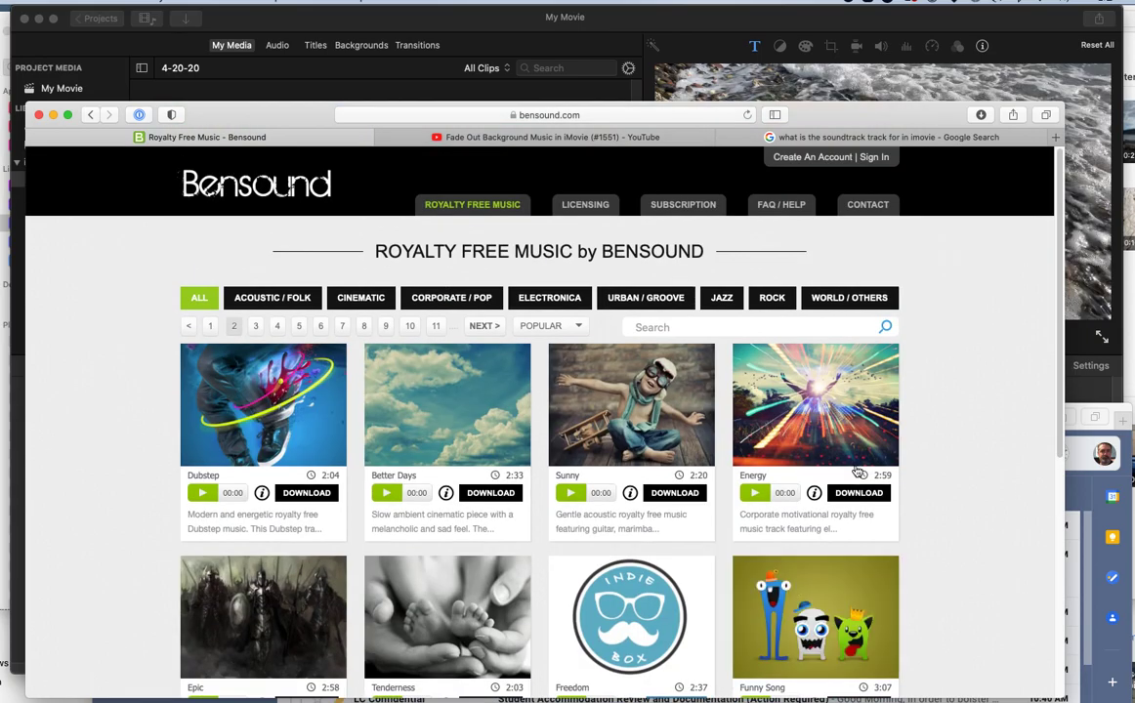
scroll(down, 3)
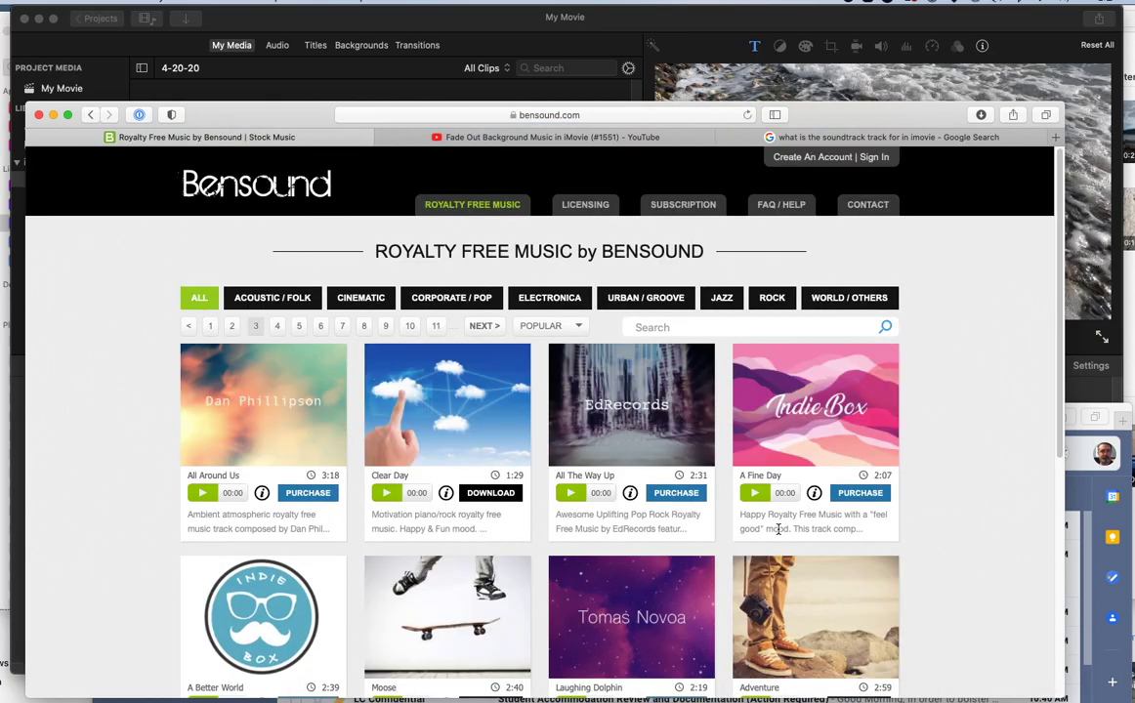
scroll(down, 3)
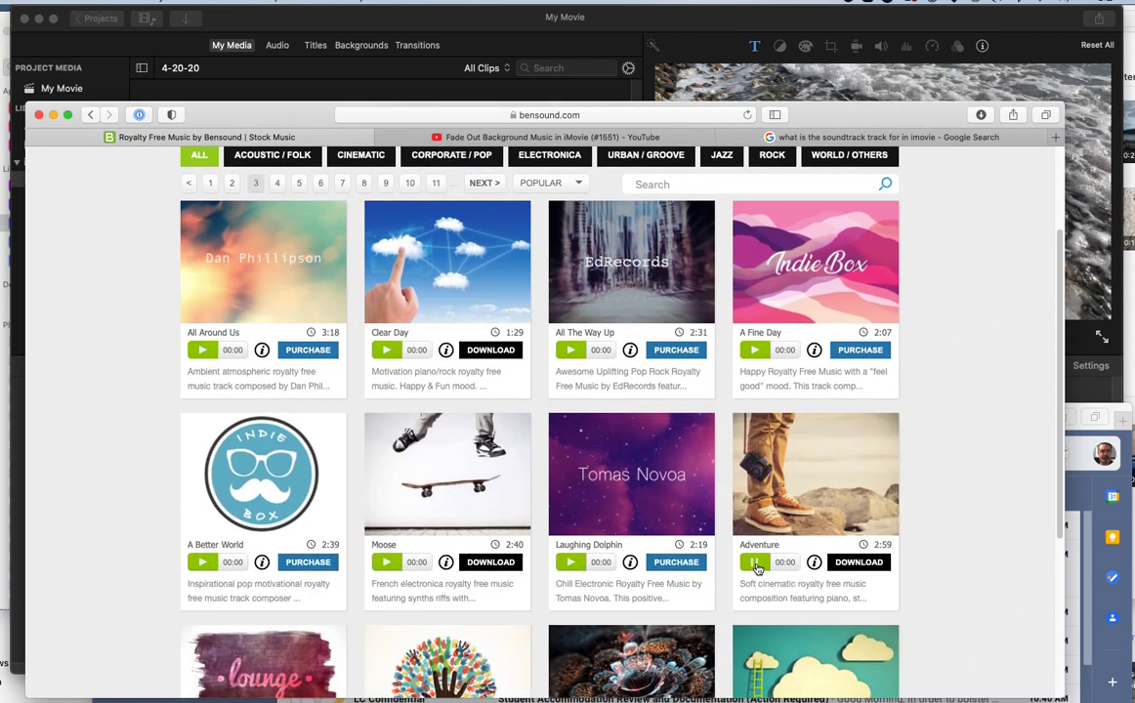
- Play, then stop, a preview of the Adventure track
click(755, 562)
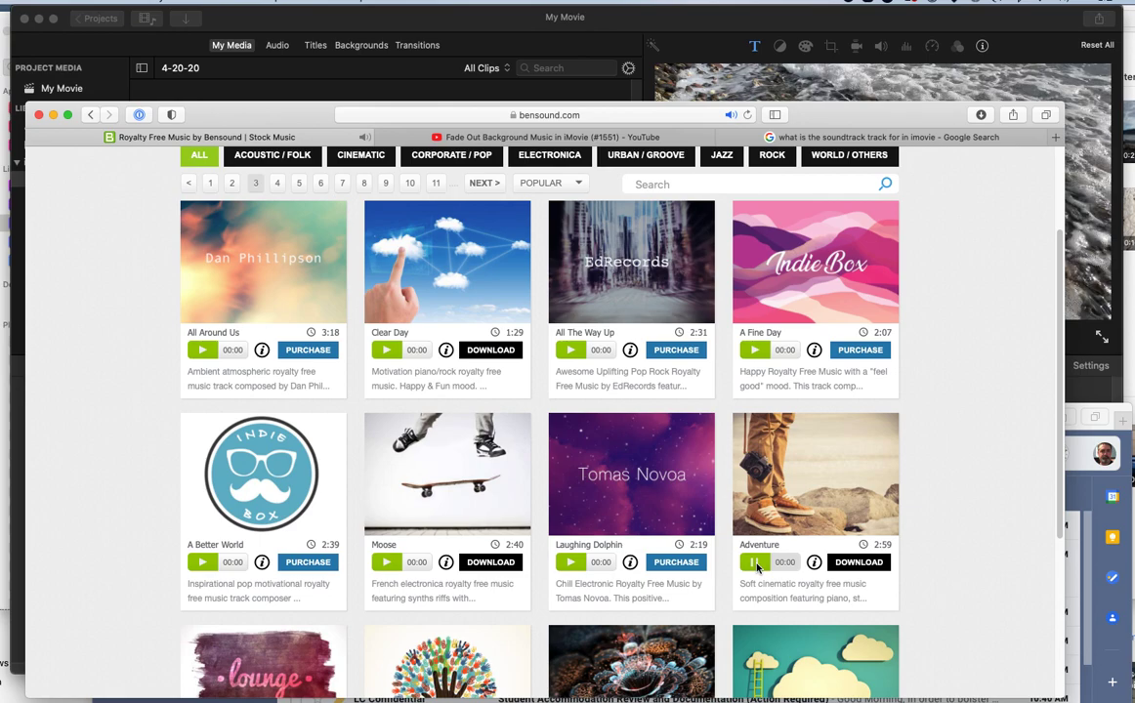
click(754, 562)
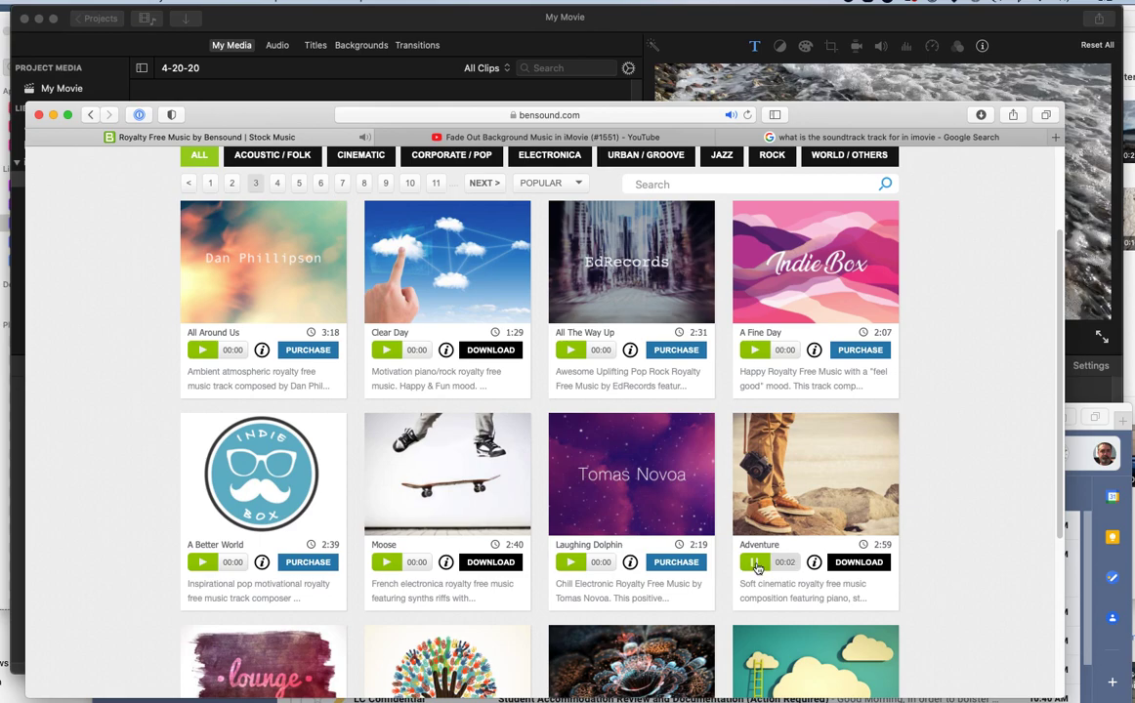
click(755, 561)
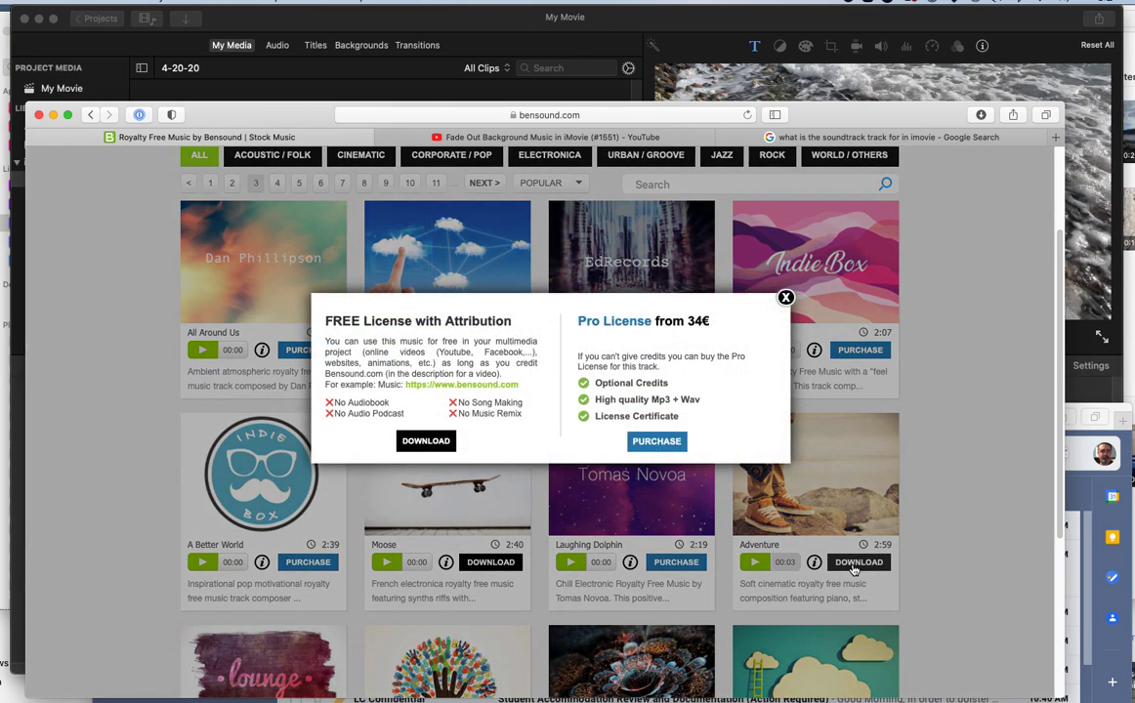
mouse_move(490, 343)
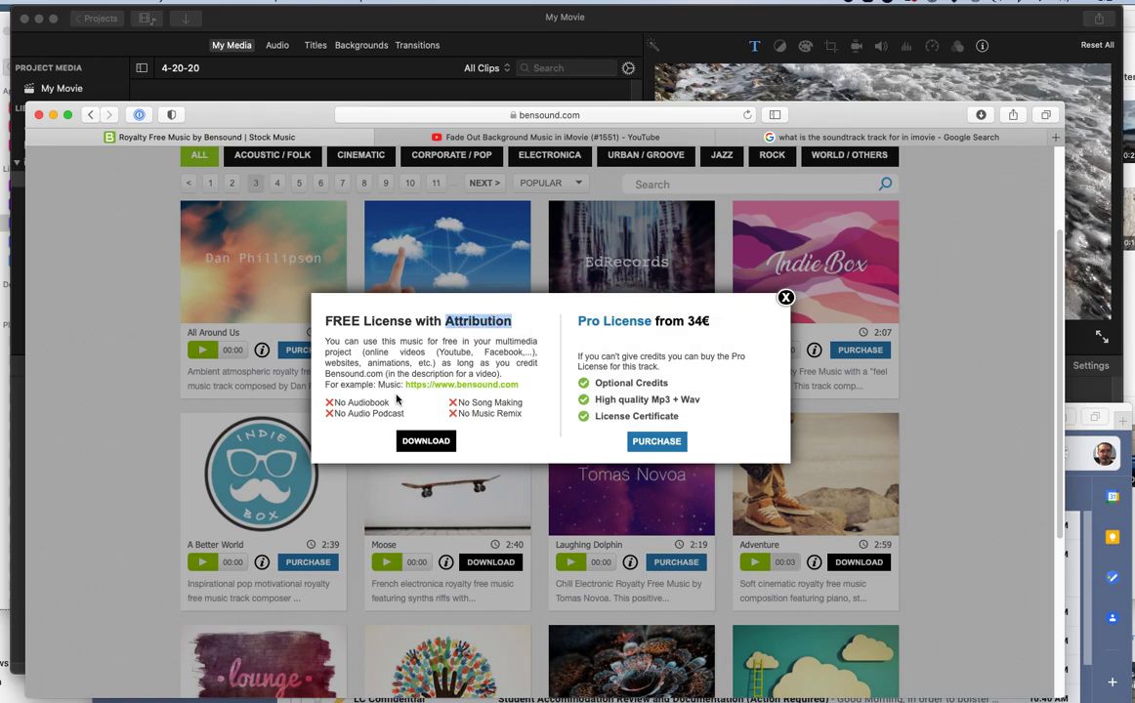
mouse_move(339, 437)
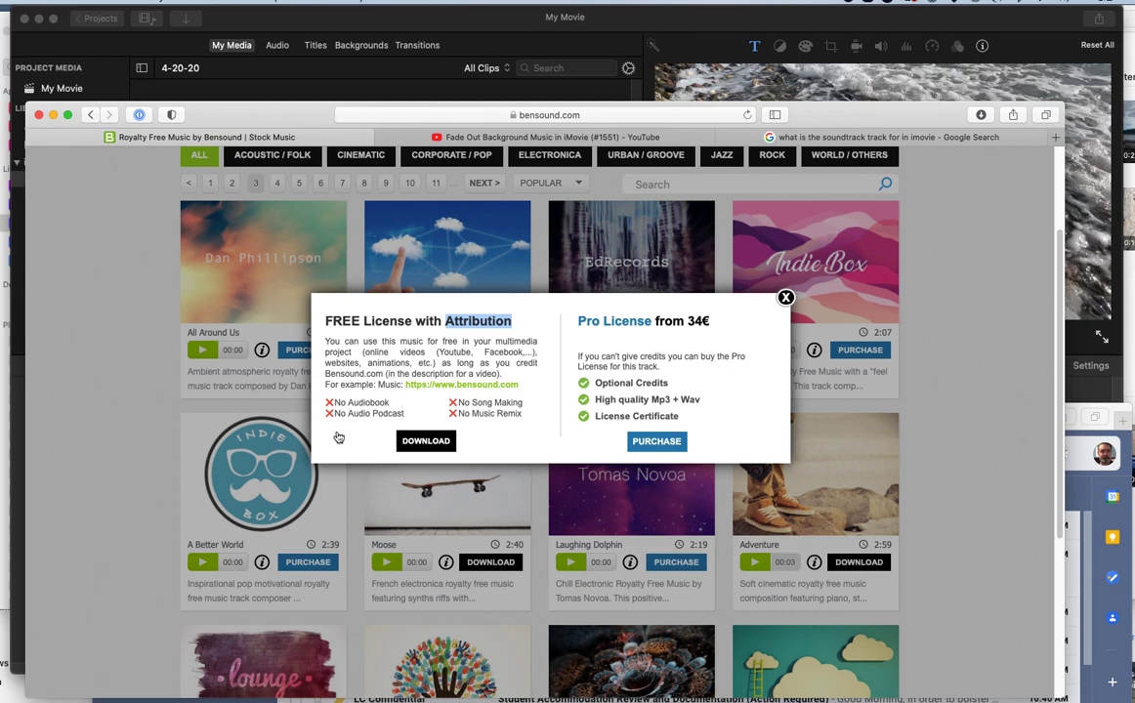
mouse_move(657, 441)
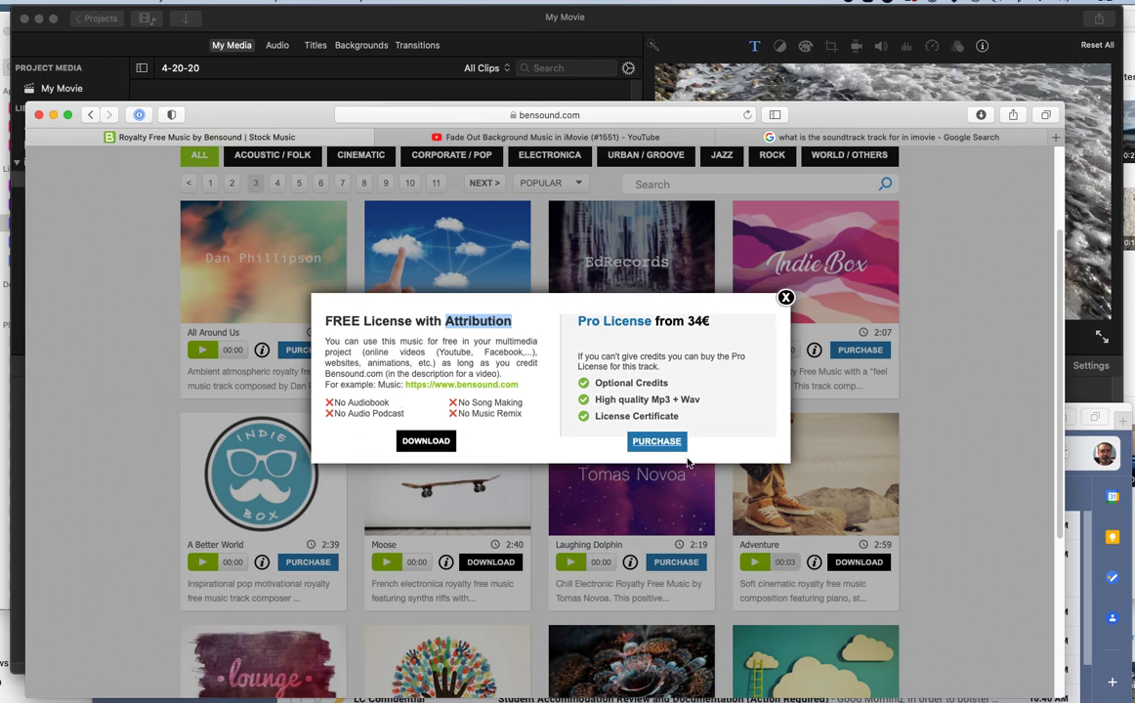
mouse_move(462, 314)
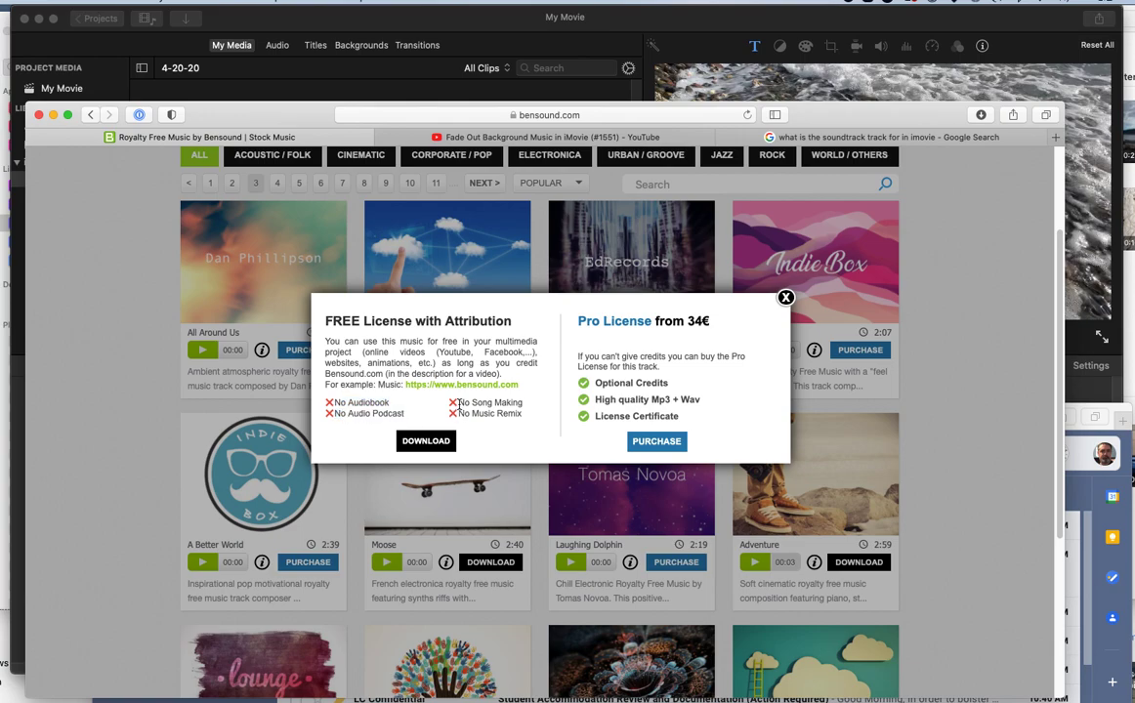
- Review Adventure's FREE License with Attribution and Pro License download options
double_click(491, 403)
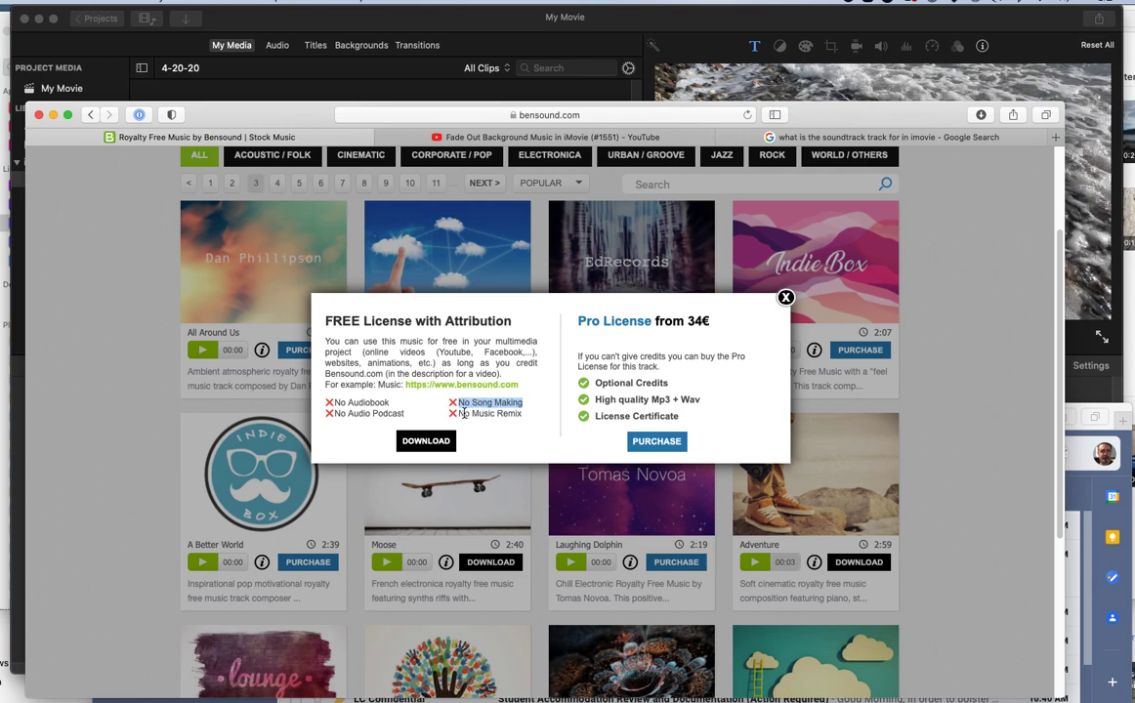
mouse_move(504, 426)
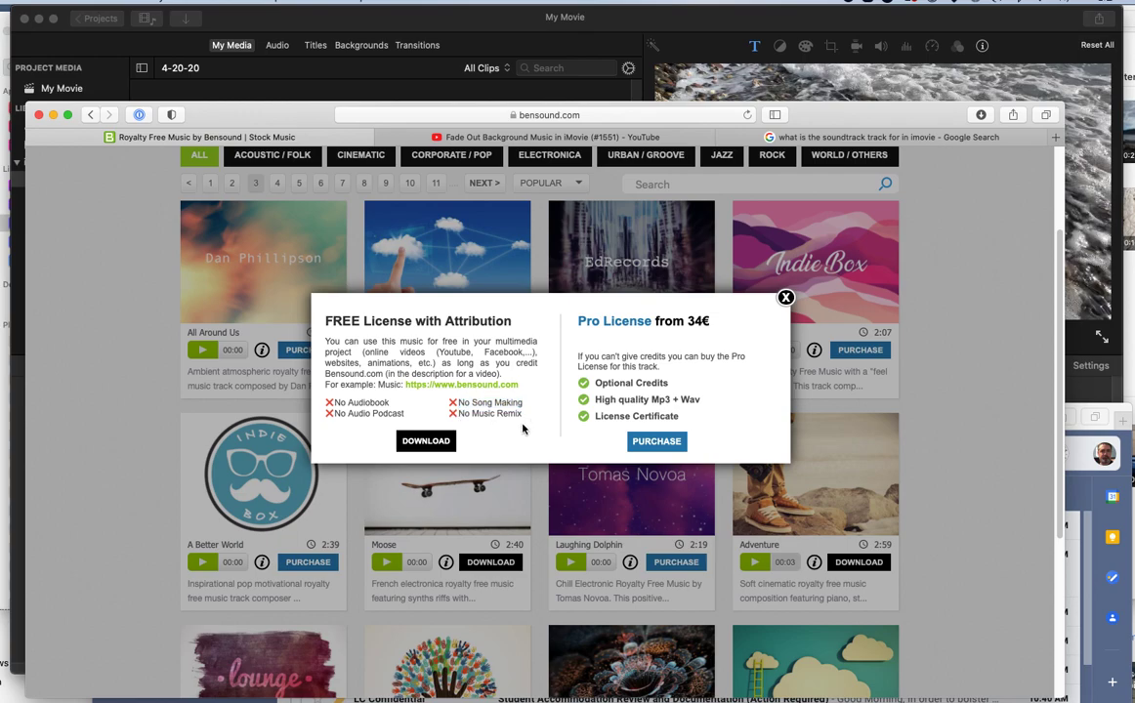
mouse_move(679, 392)
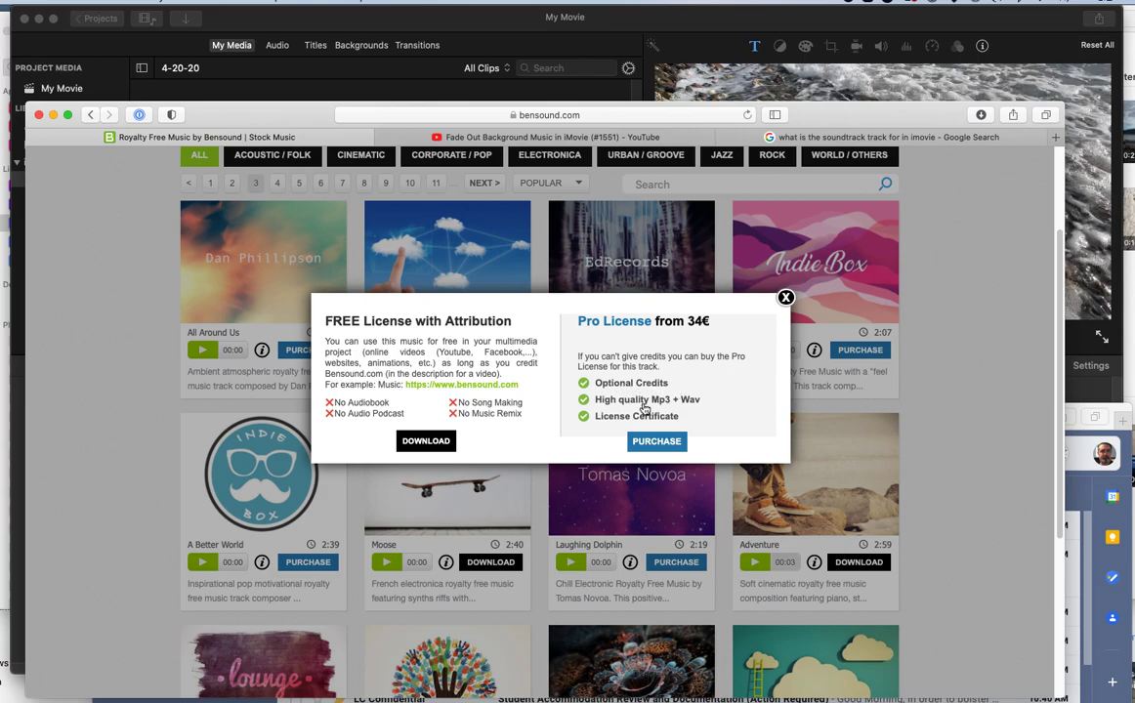
mouse_move(599, 418)
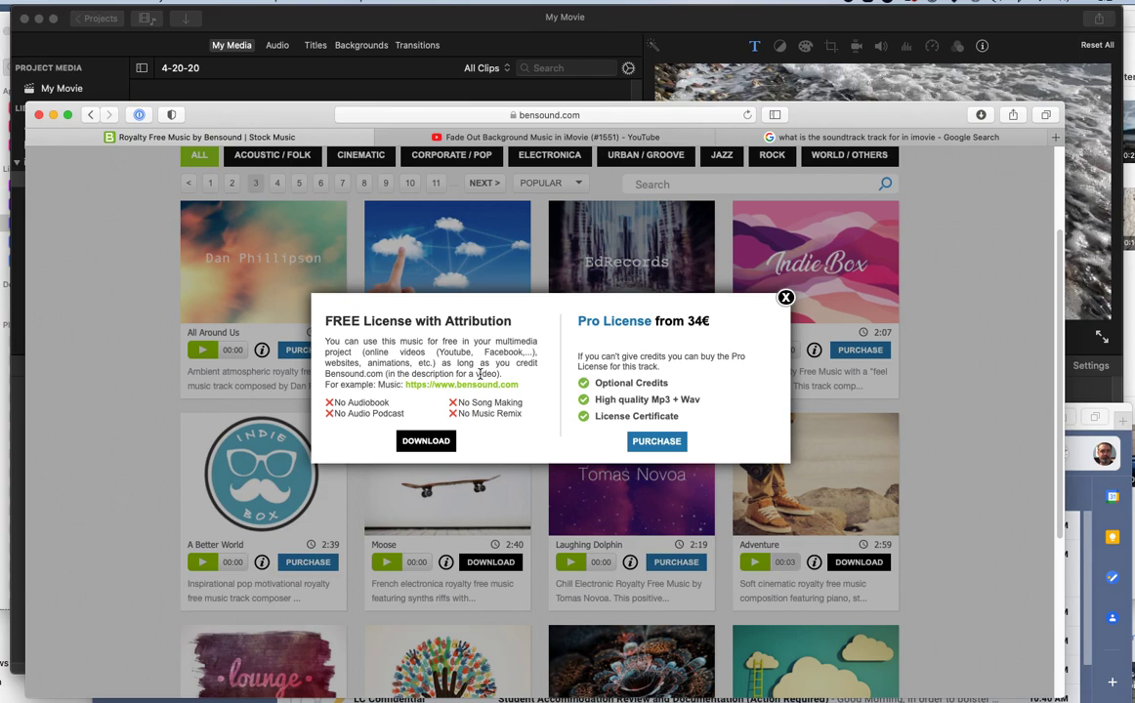
scroll(up, 3)
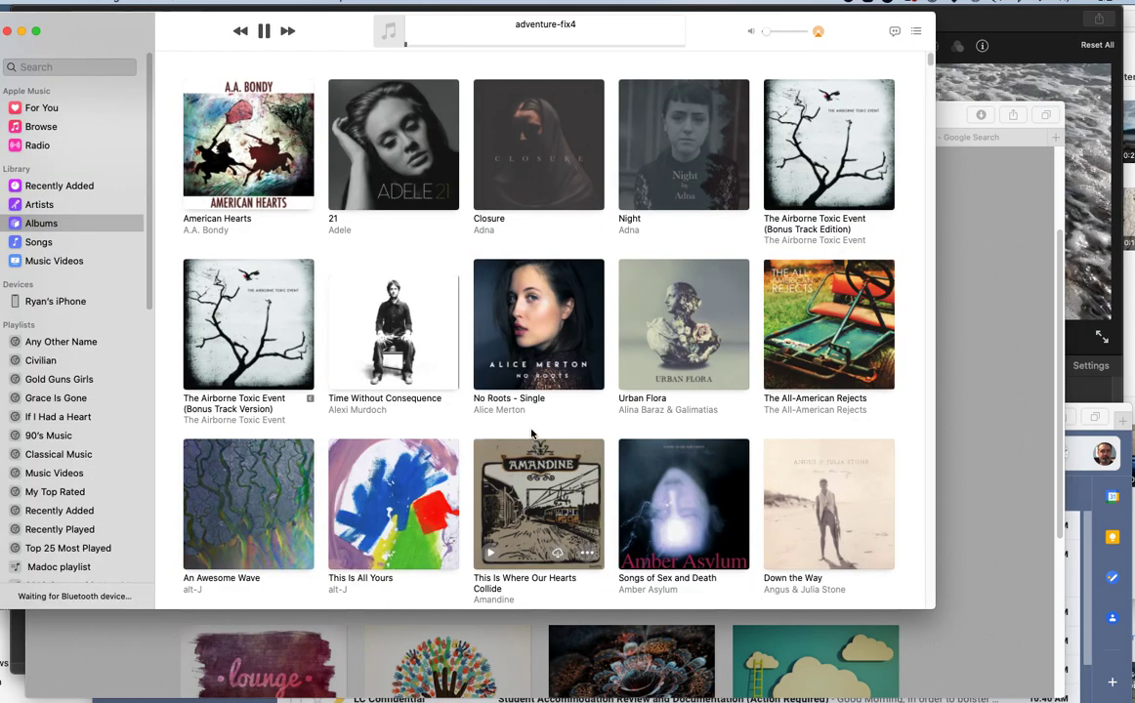
mouse_move(308, 61)
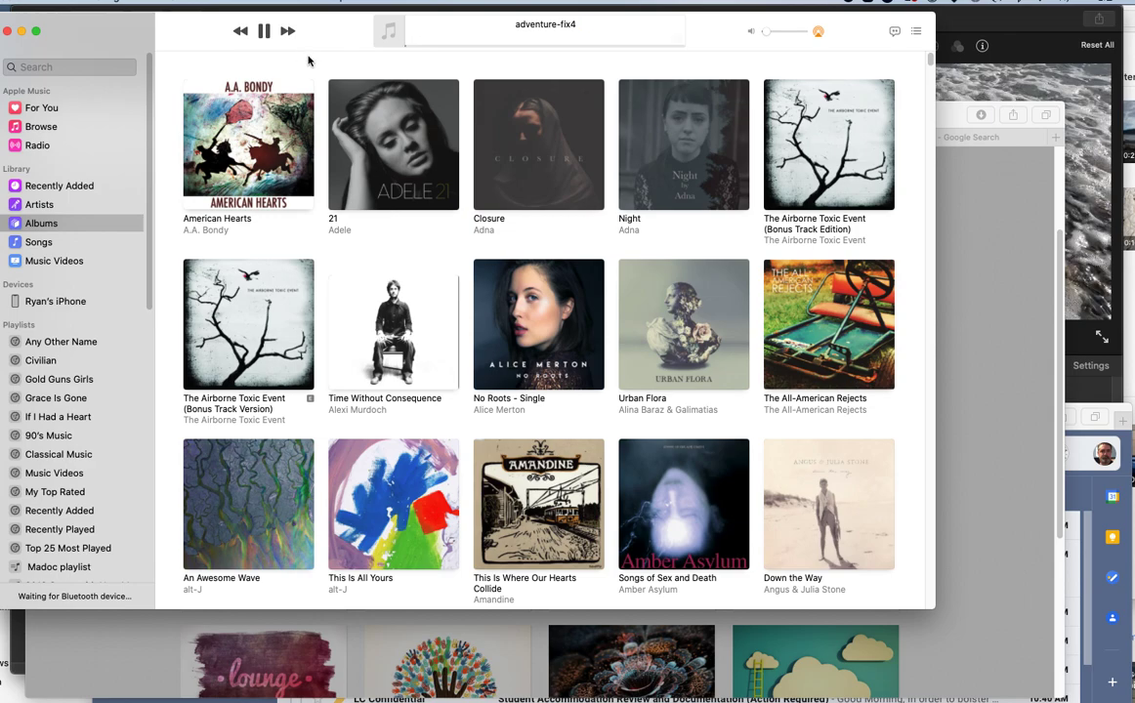
mouse_move(282, 366)
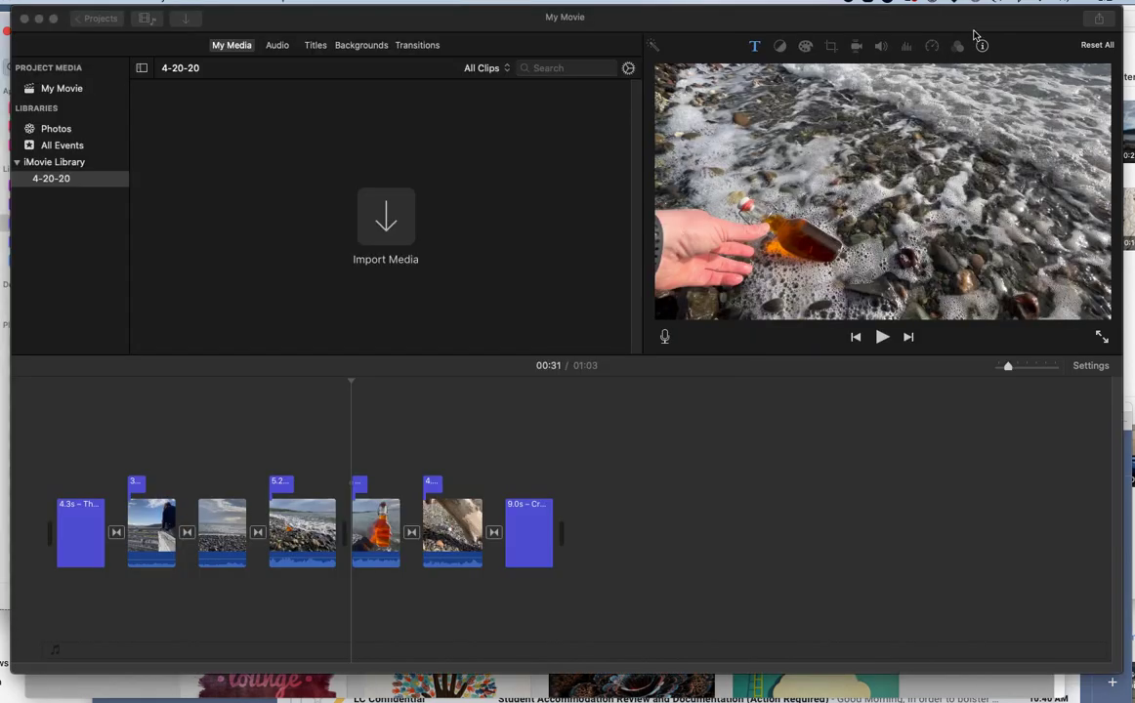
- Bring the iMovie 'My Movie' project window back to the front
click(410, 544)
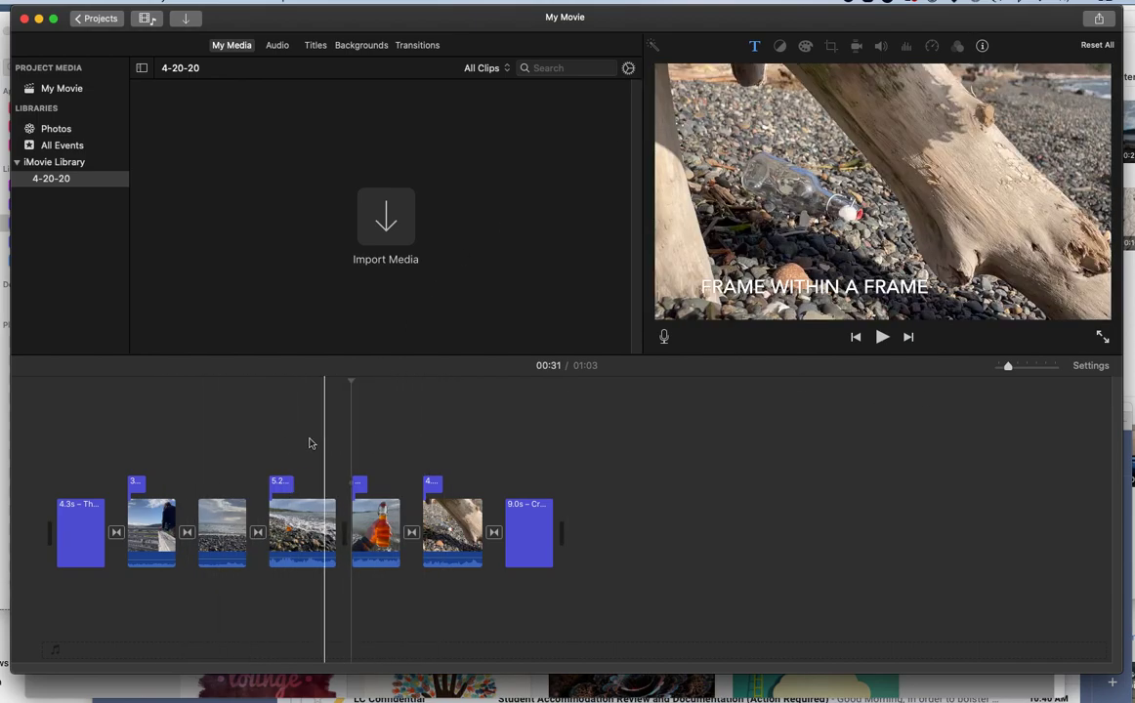
- Drag bensound-adventure-3.mp3 from Downloads into iMovie's My Media browser
click(303, 532)
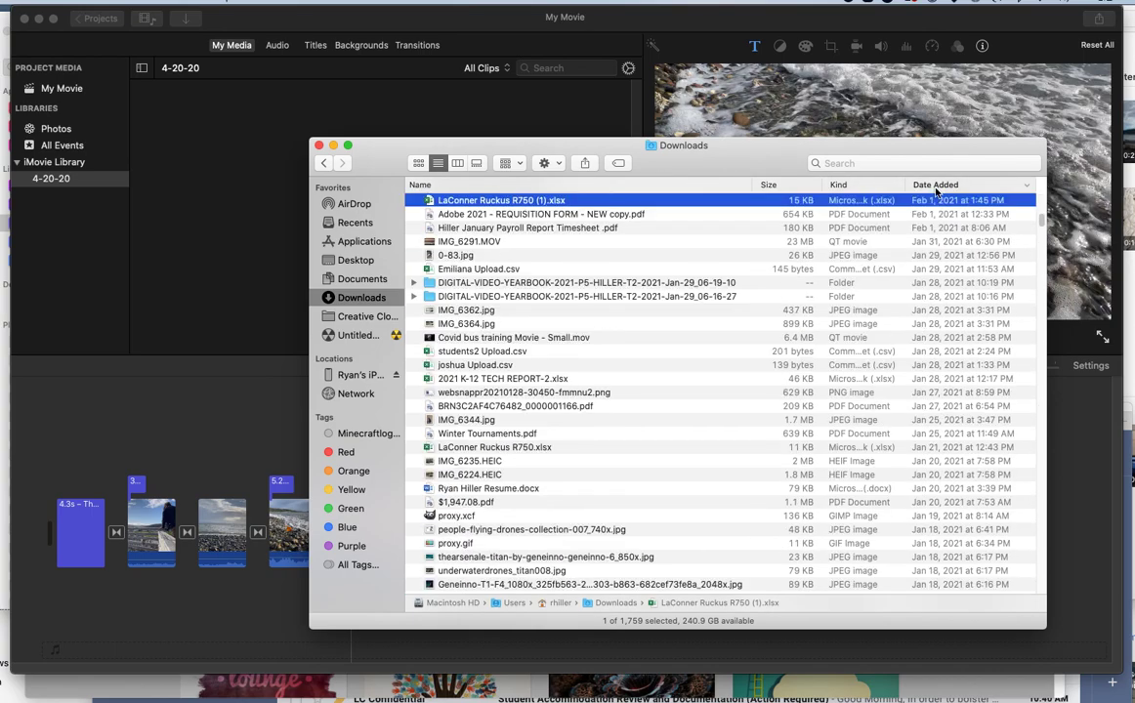
scroll(up, 3)
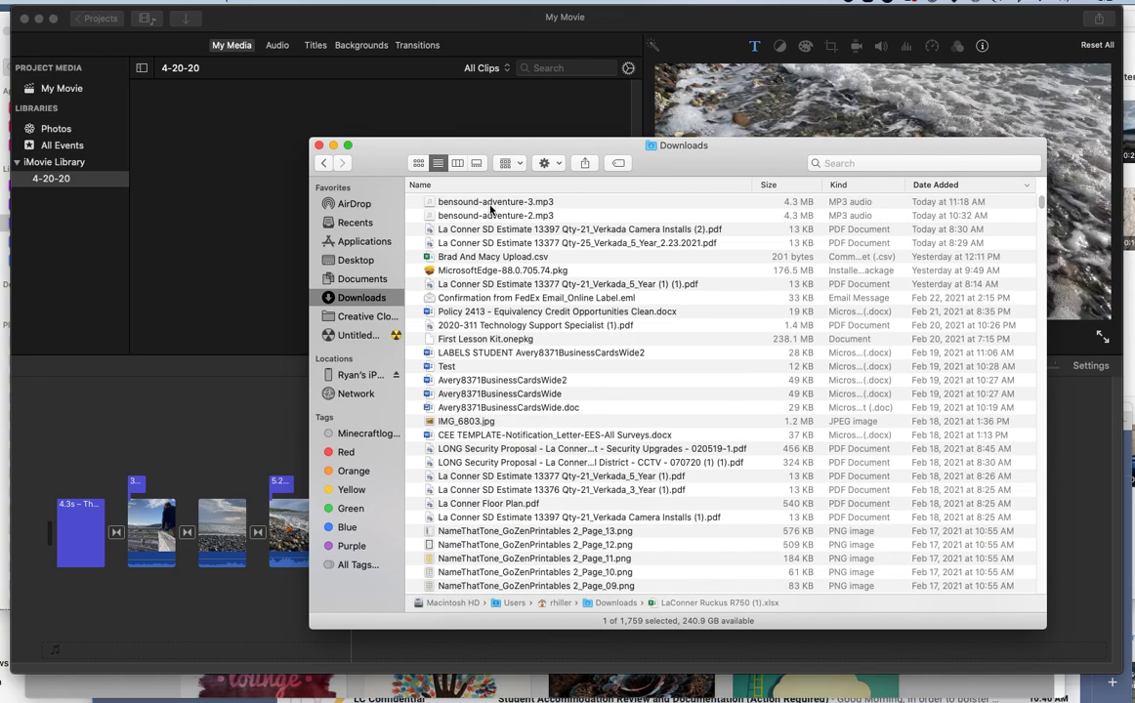
mouse_move(439, 148)
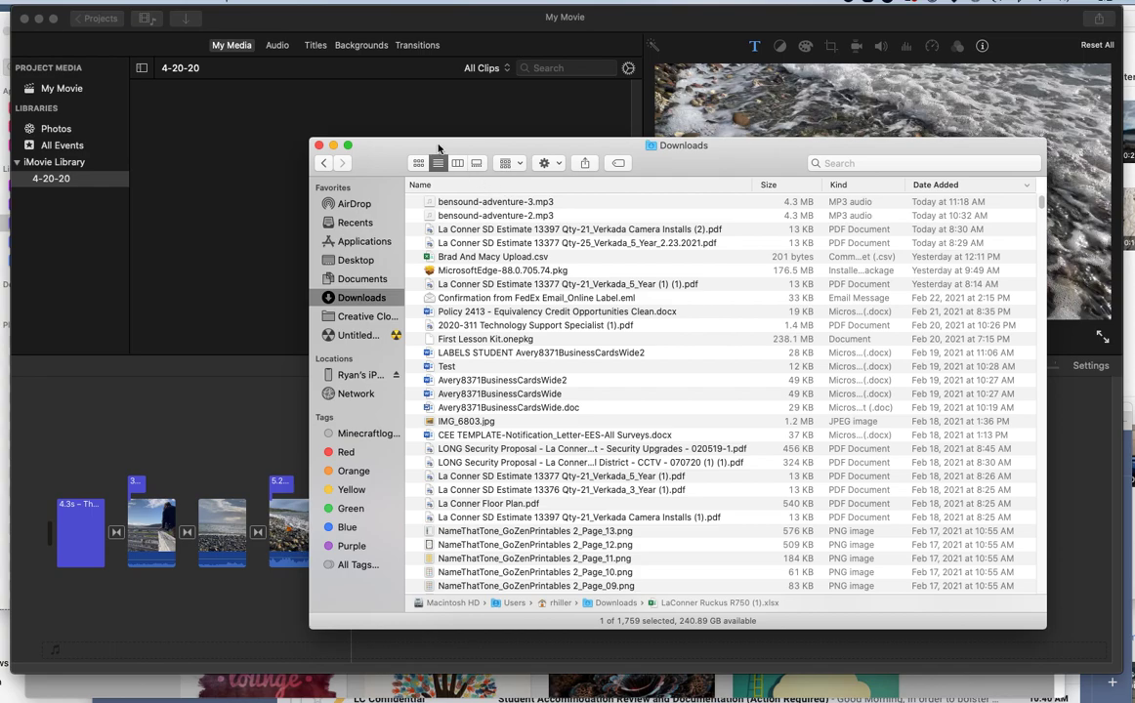
drag(495, 201, 500, 233)
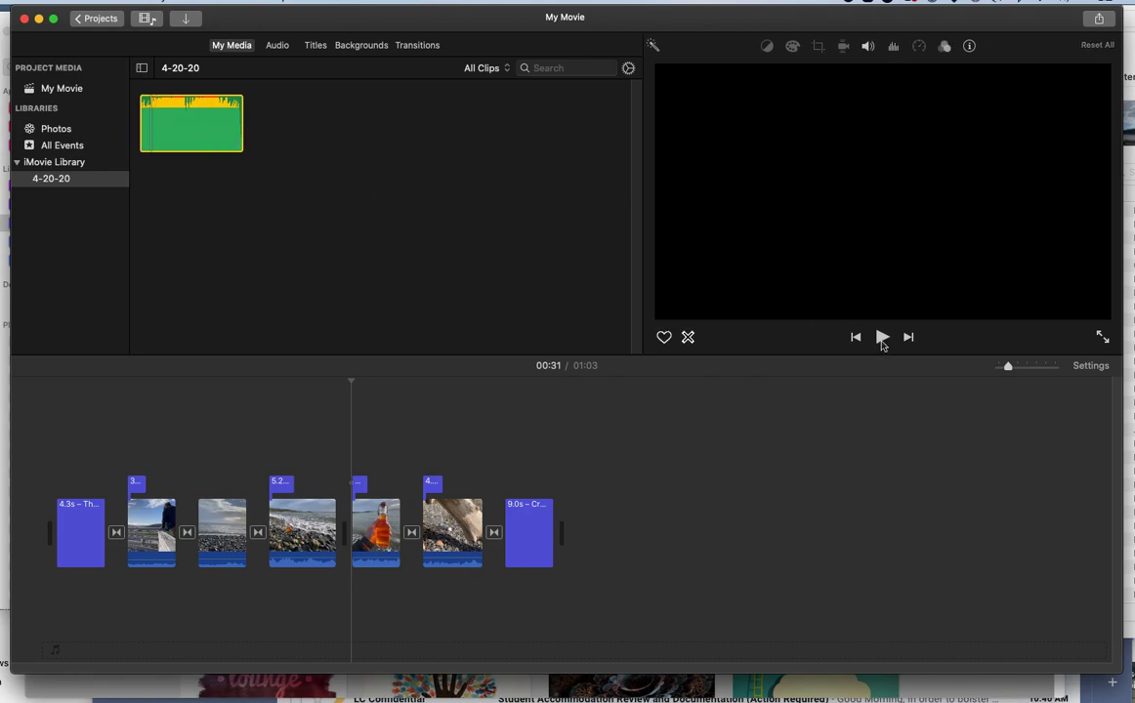
mouse_move(821, 311)
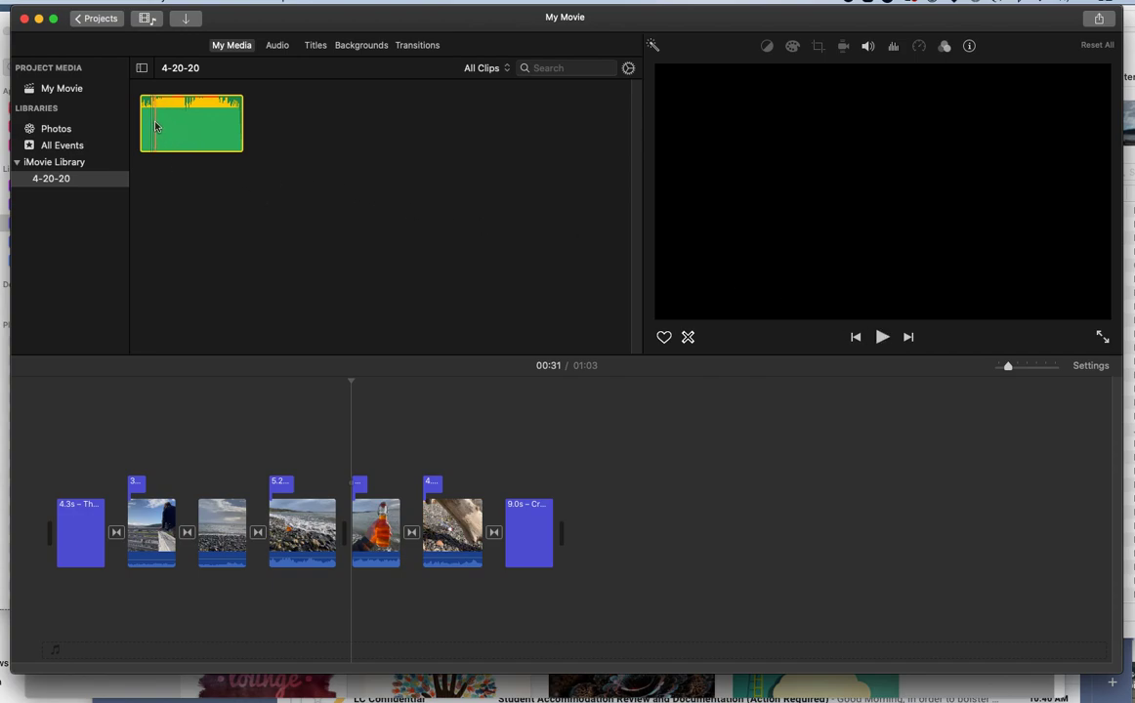
- Drop bensound-adventure-3 beneath the video clips and set the playhead at the movie's start
drag(191, 123, 664, 457)
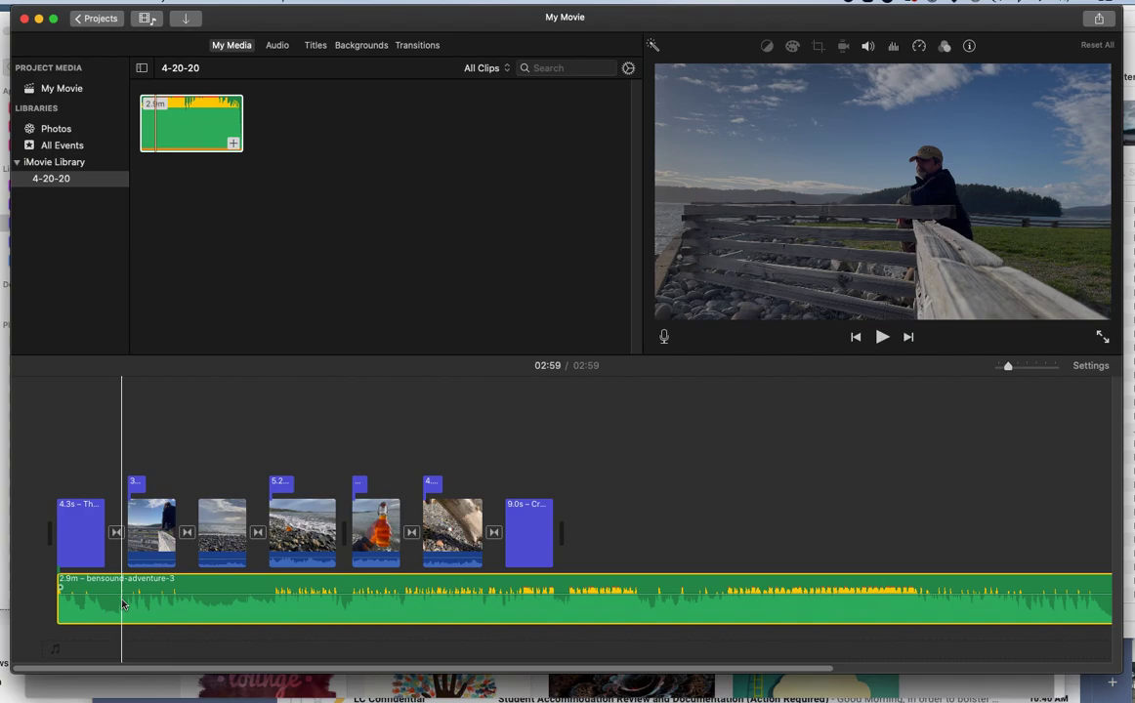
click(191, 125)
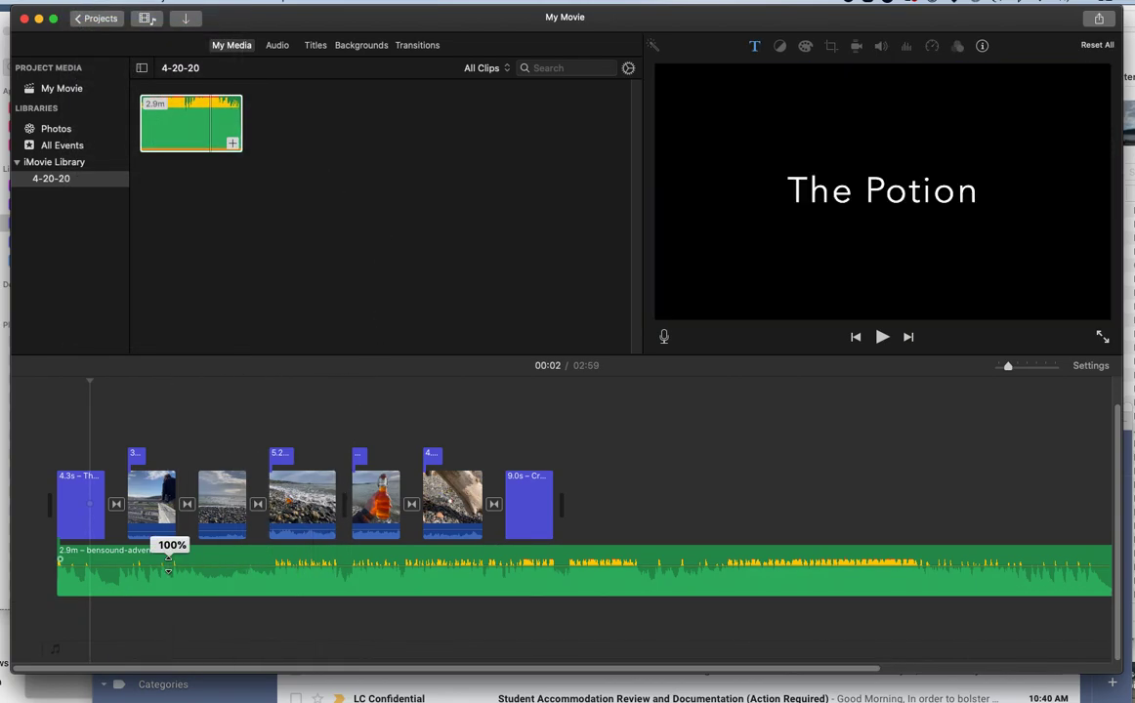
click(210, 577)
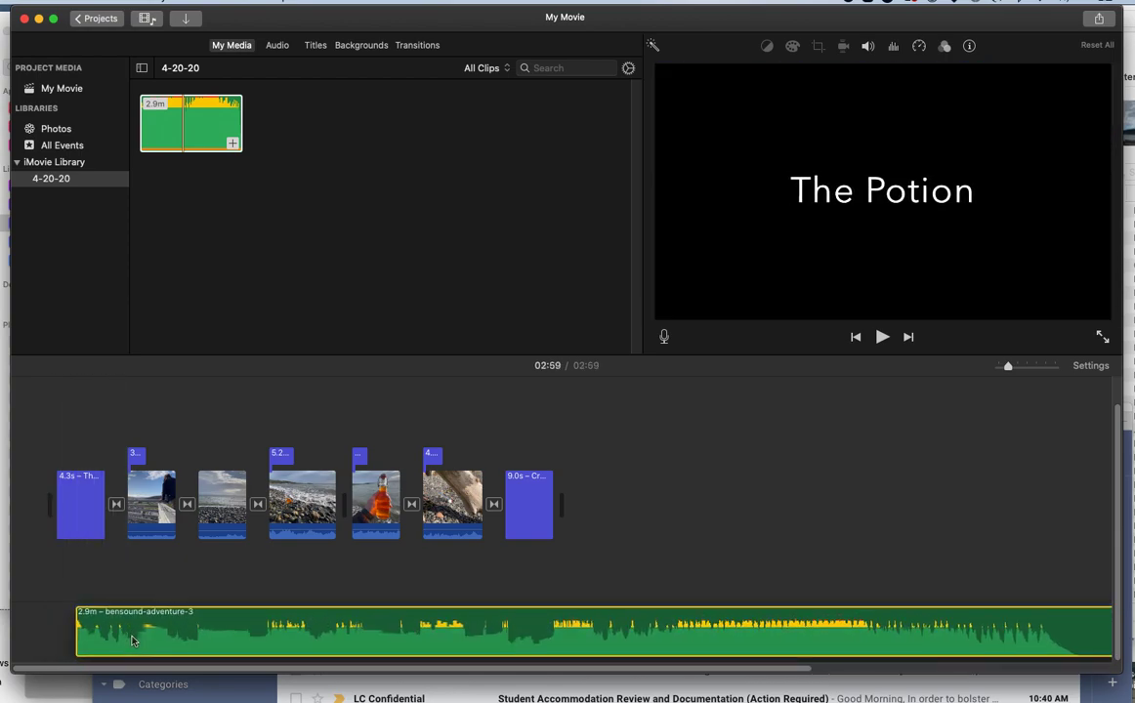
click(454, 635)
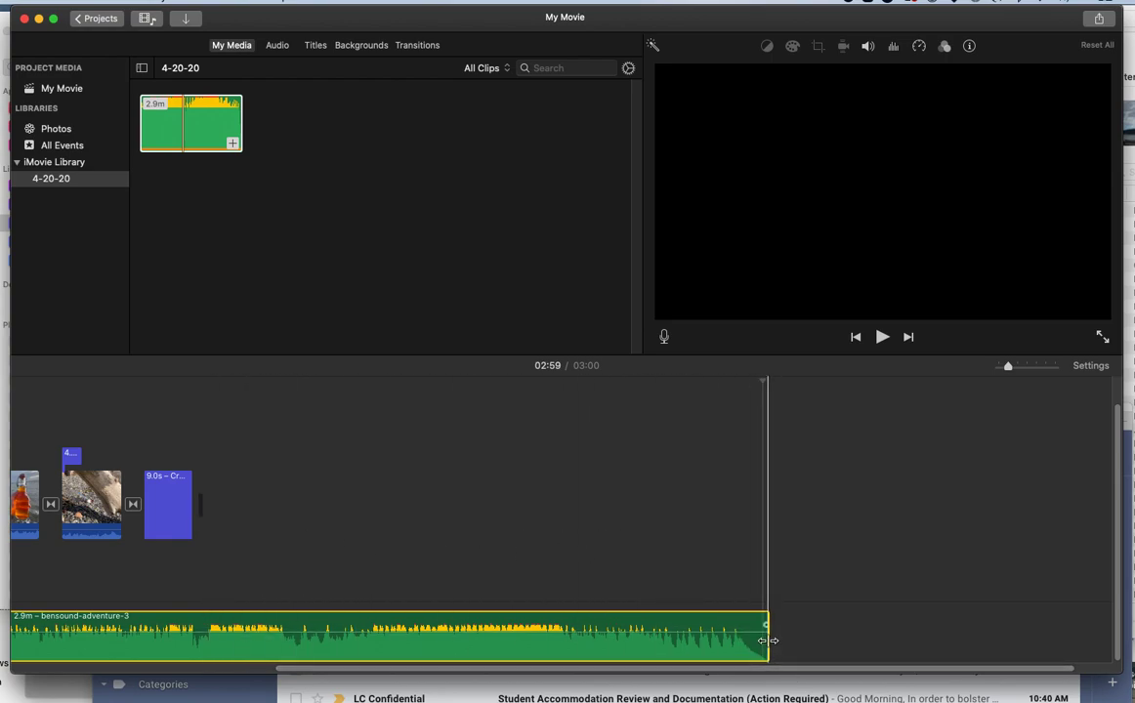
- Trim the bensound-adventure-3 clip to about 1.1 minutes, ending with the credits clip
drag(767, 642, 205, 641)
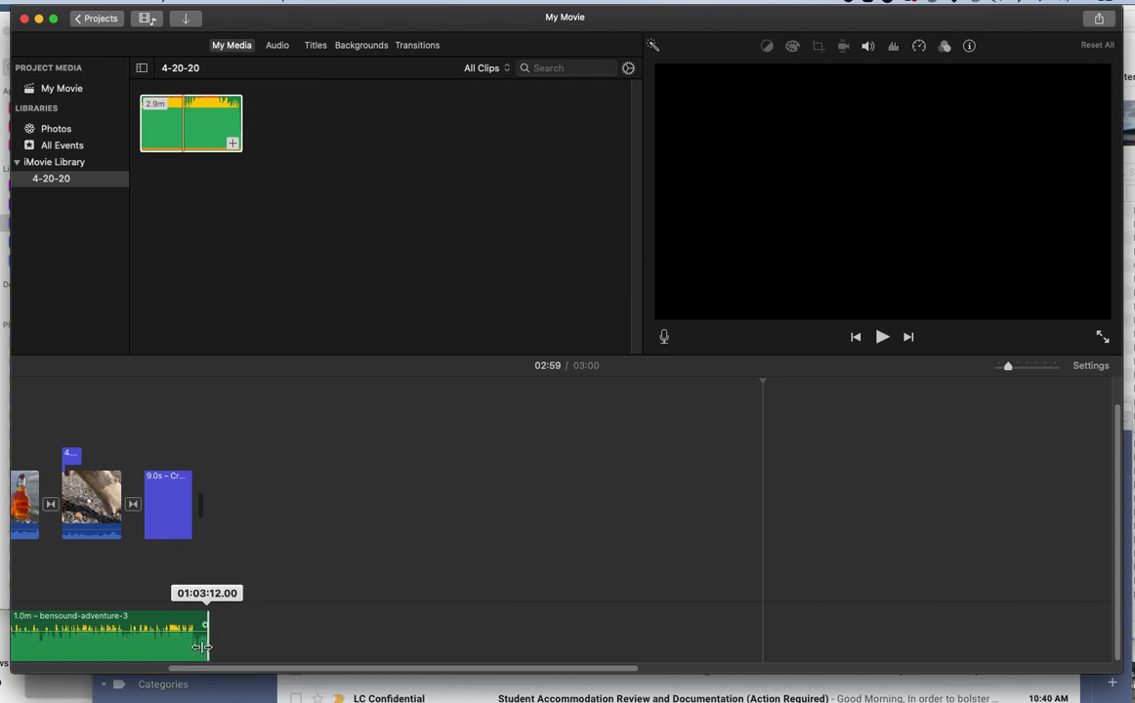
drag(206, 646, 202, 647)
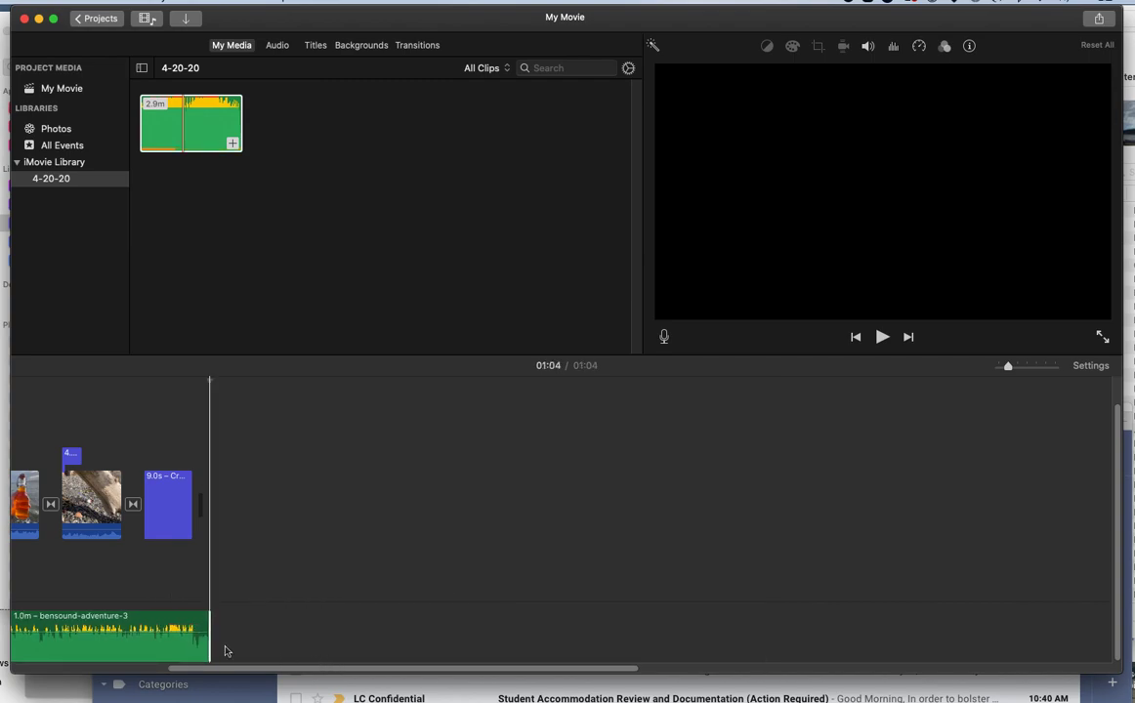
drag(210, 635, 557, 635)
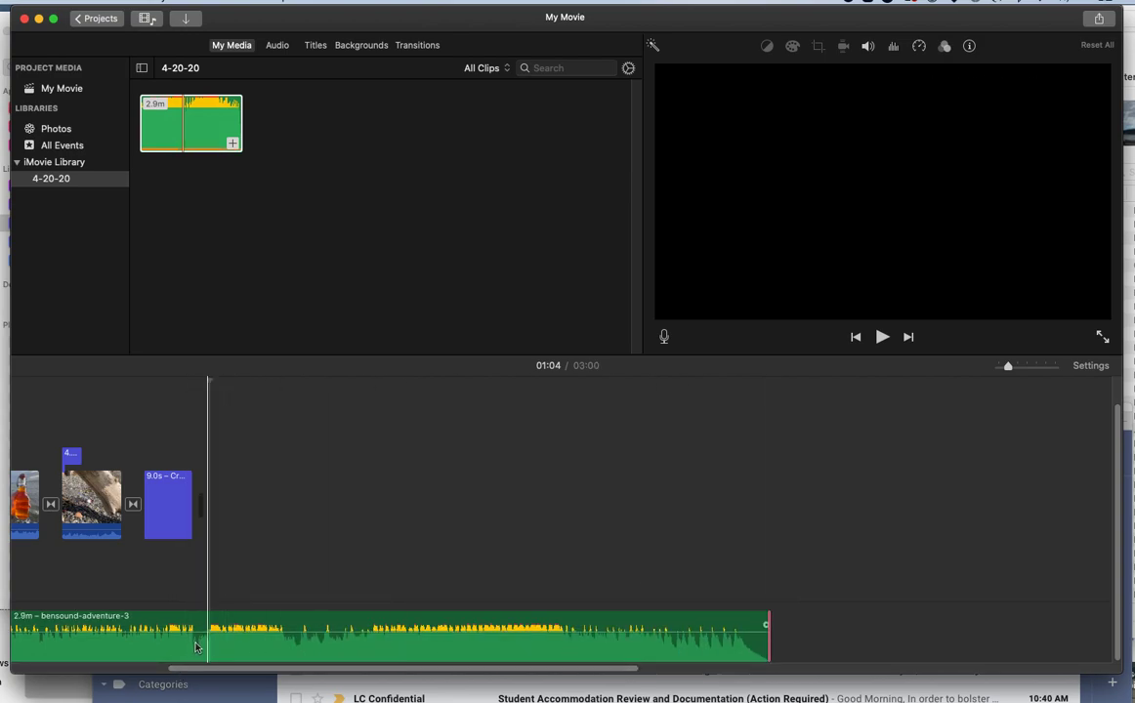
click(208, 635)
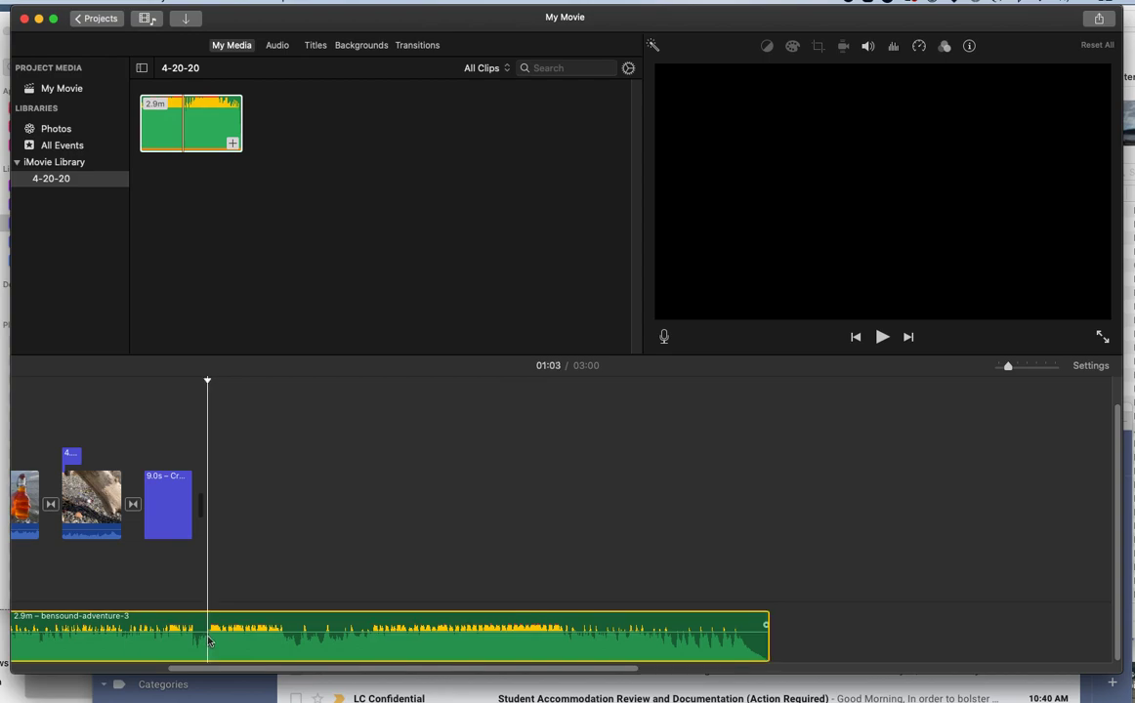
right_click(208, 636)
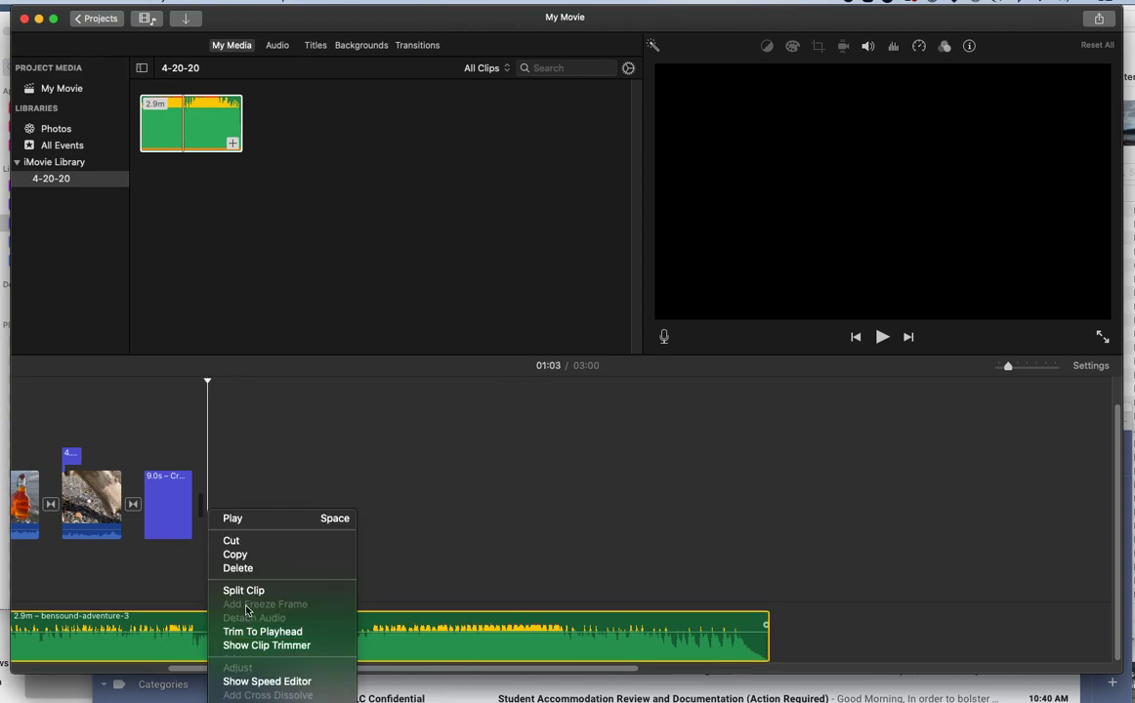
click(243, 590)
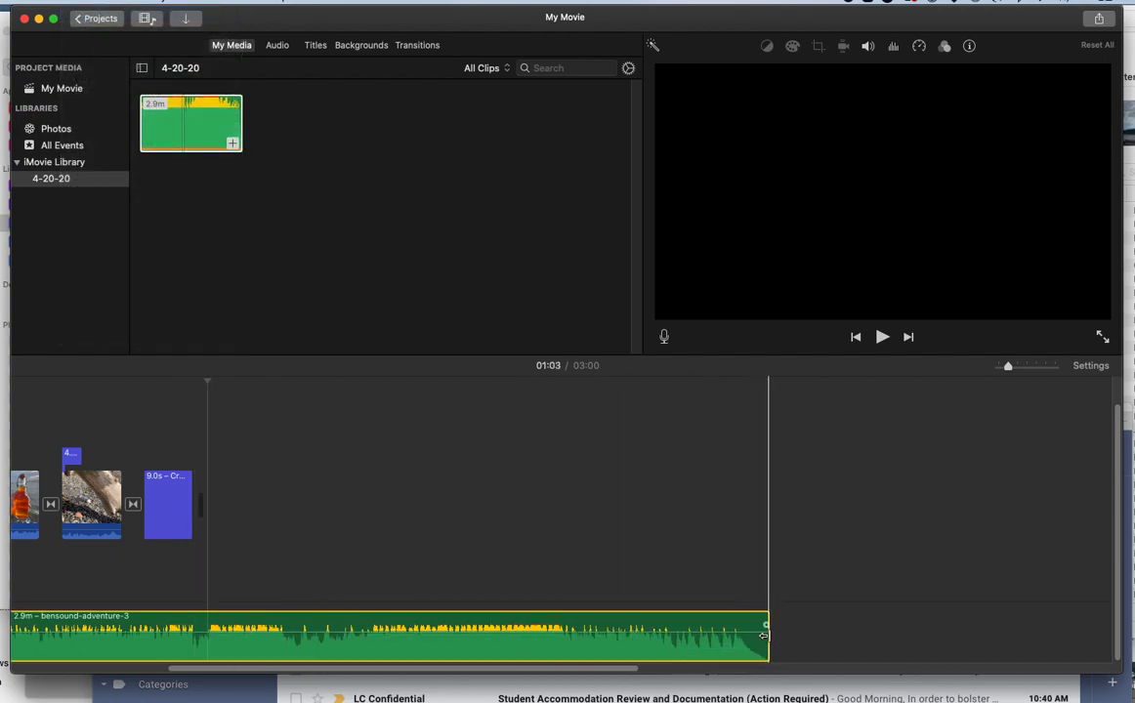
drag(767, 636, 235, 636)
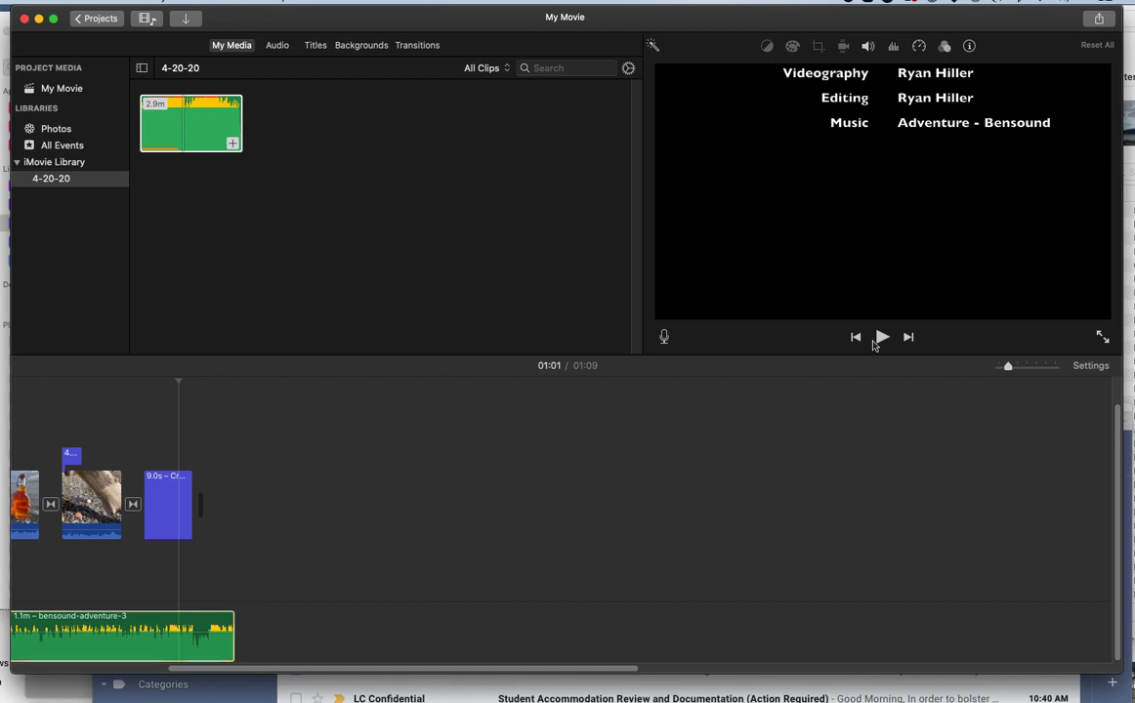
- Preview the movie's ending, then drag the music clip's volume down to 11%
click(881, 337)
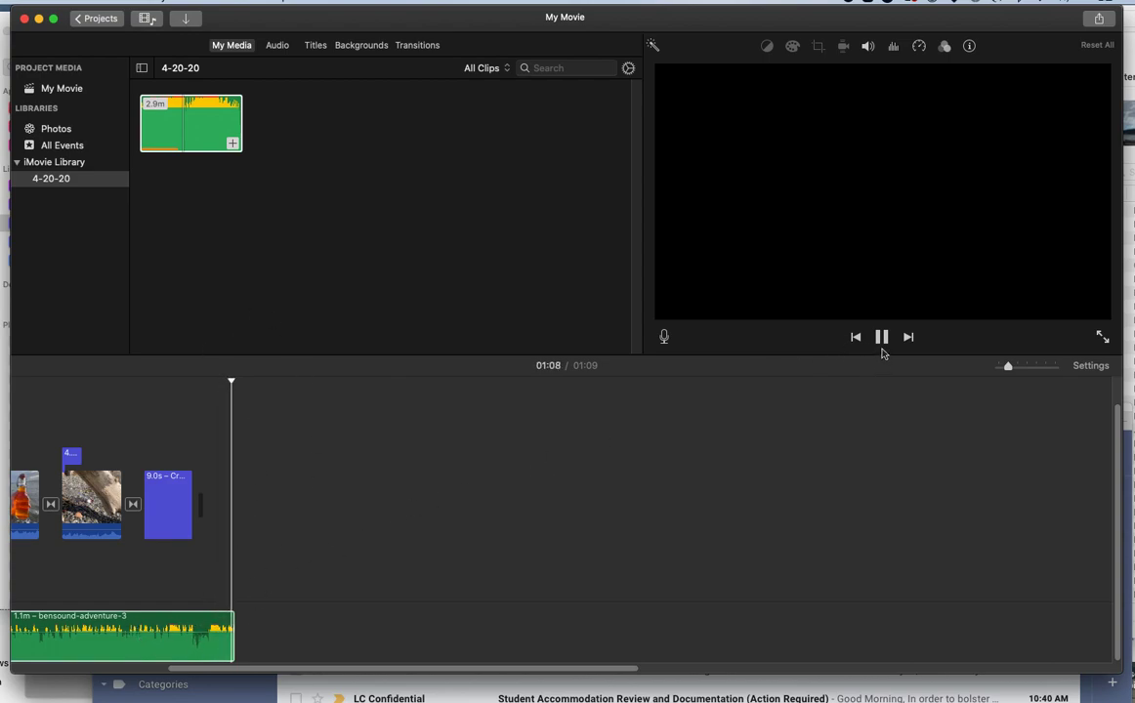
click(880, 337)
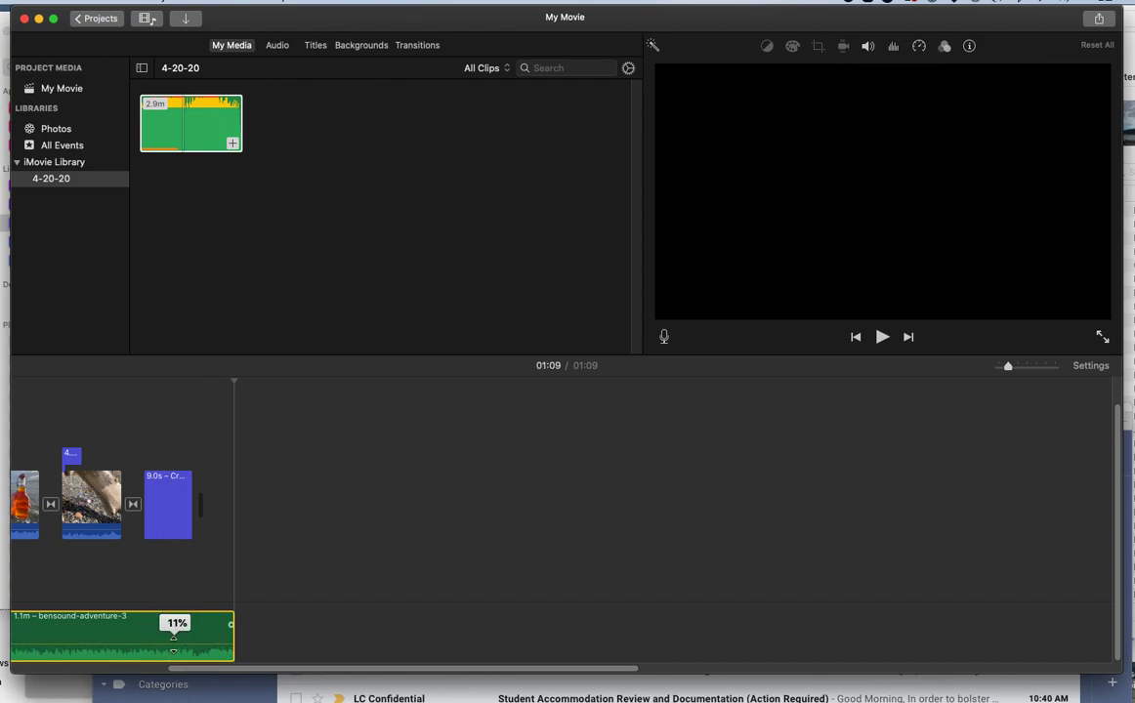
drag(173, 640, 173, 635)
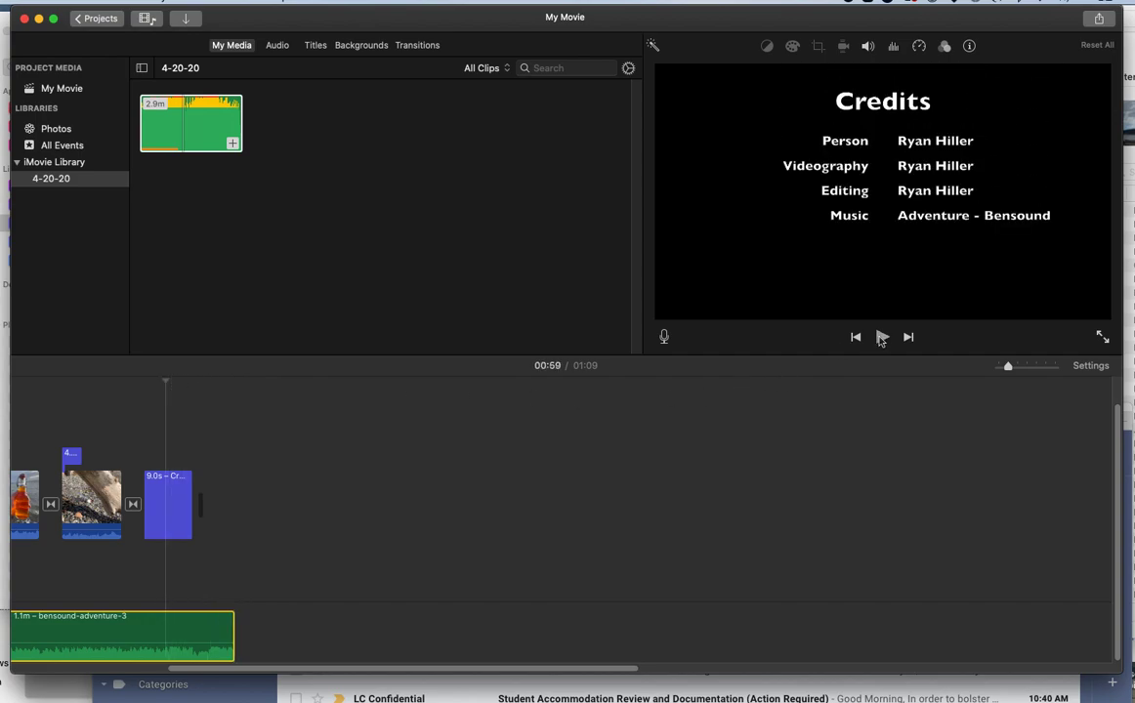
- Drag the music clip's end fade handle left, then replay the ending to hear the fade
click(881, 338)
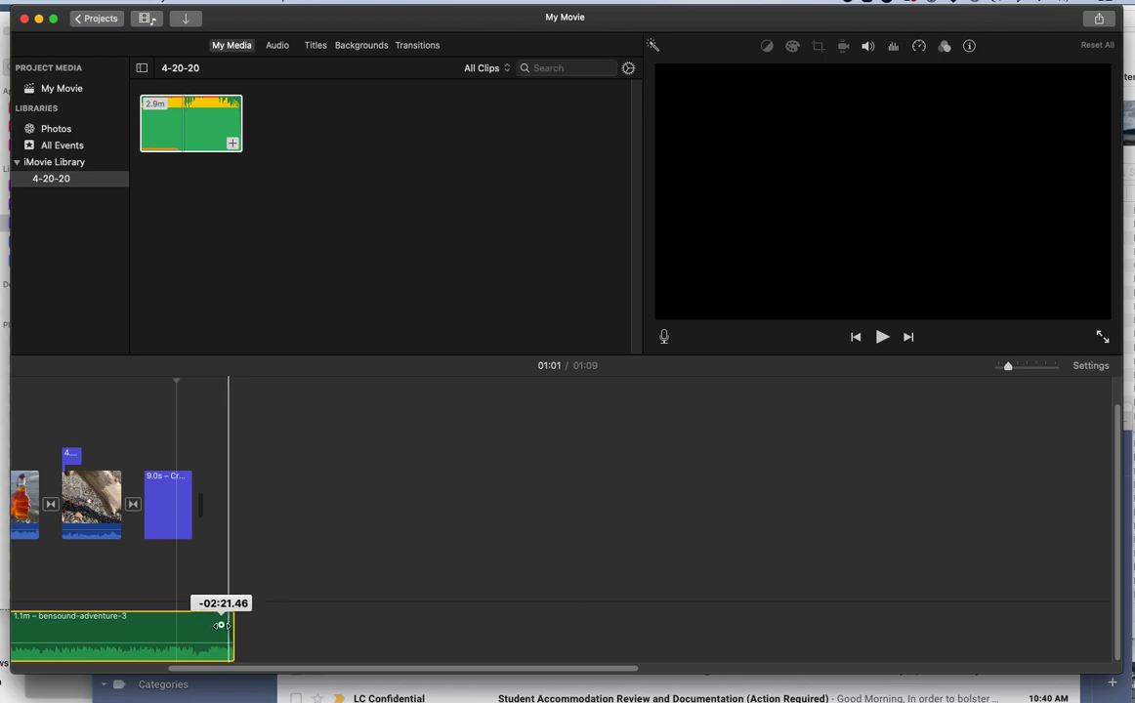
drag(220, 625, 159, 626)
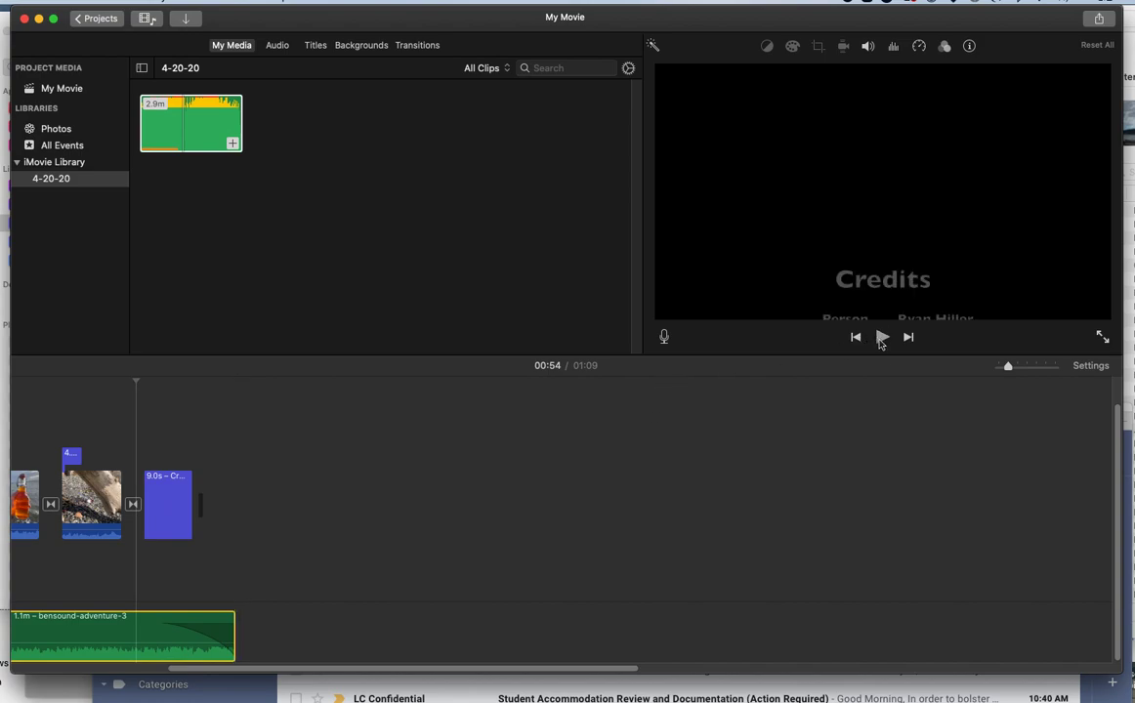
click(881, 337)
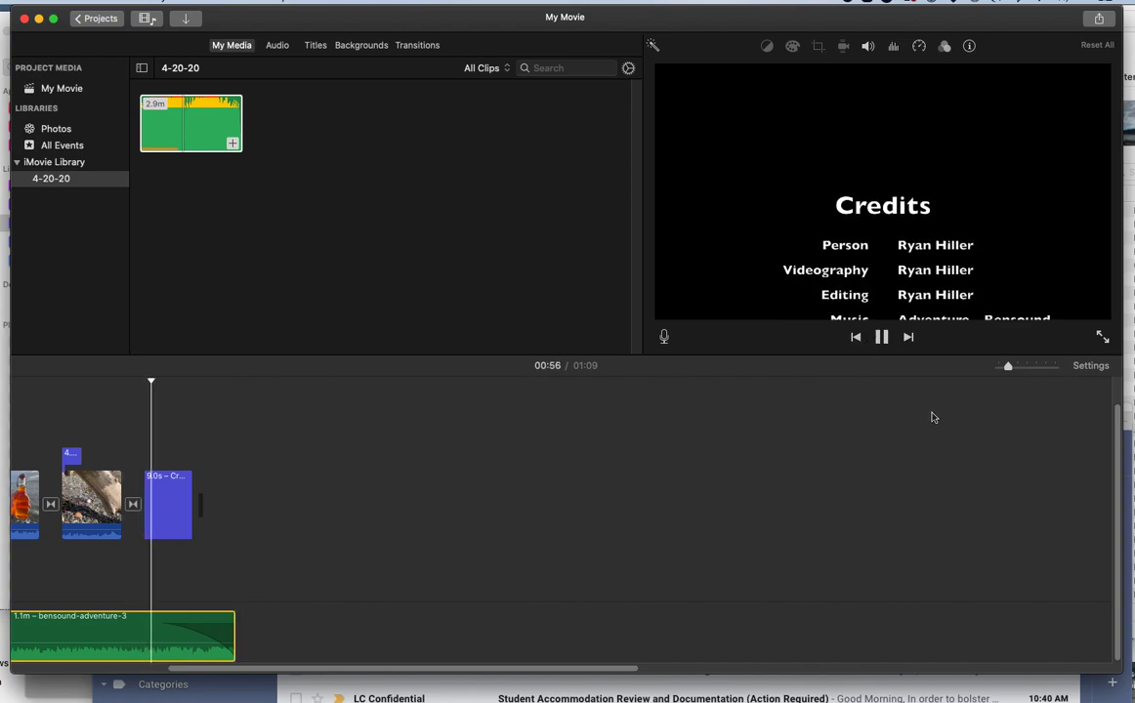